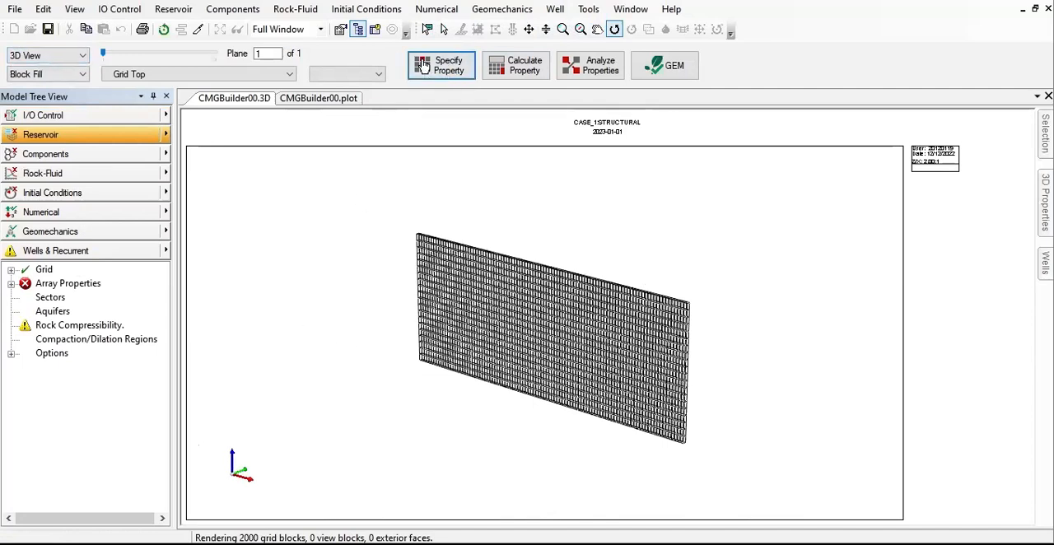
Step: Open the General Property Specification table from the Specify Property toolbar button
{"action": "left_click", "coordinate": [441, 65]}
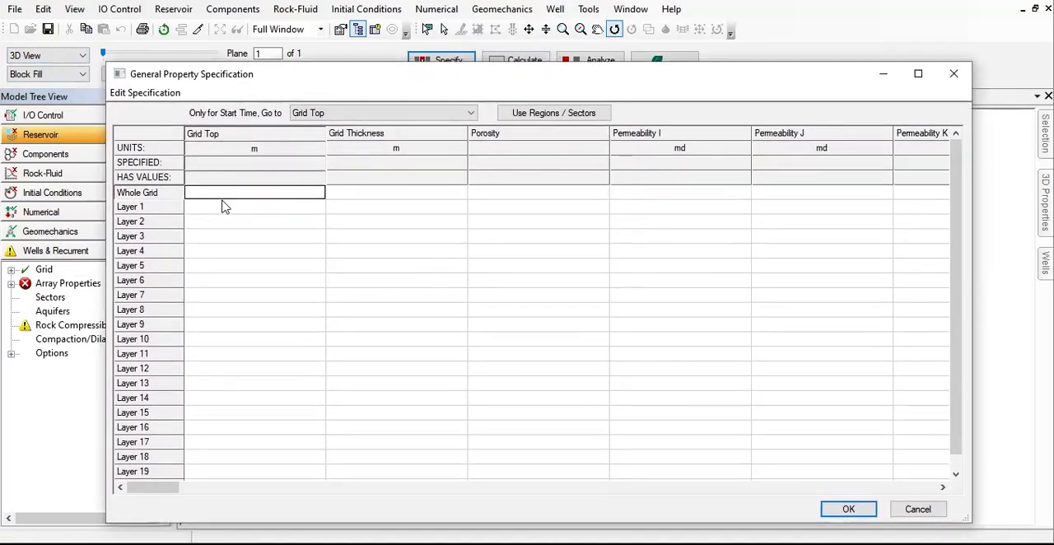
{"action": "mouse_move", "coordinate": [268, 148]}
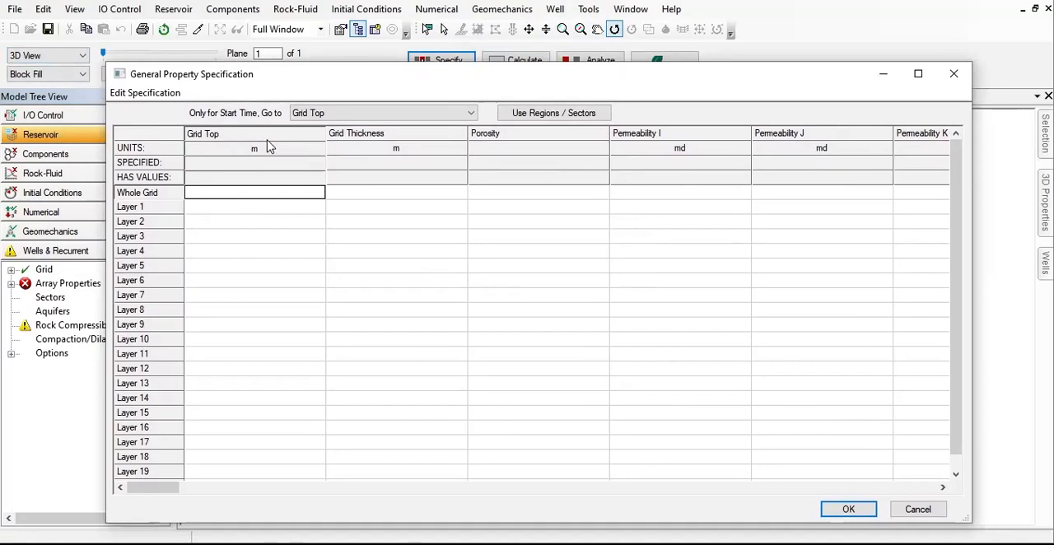
{"action": "mouse_move", "coordinate": [164, 191]}
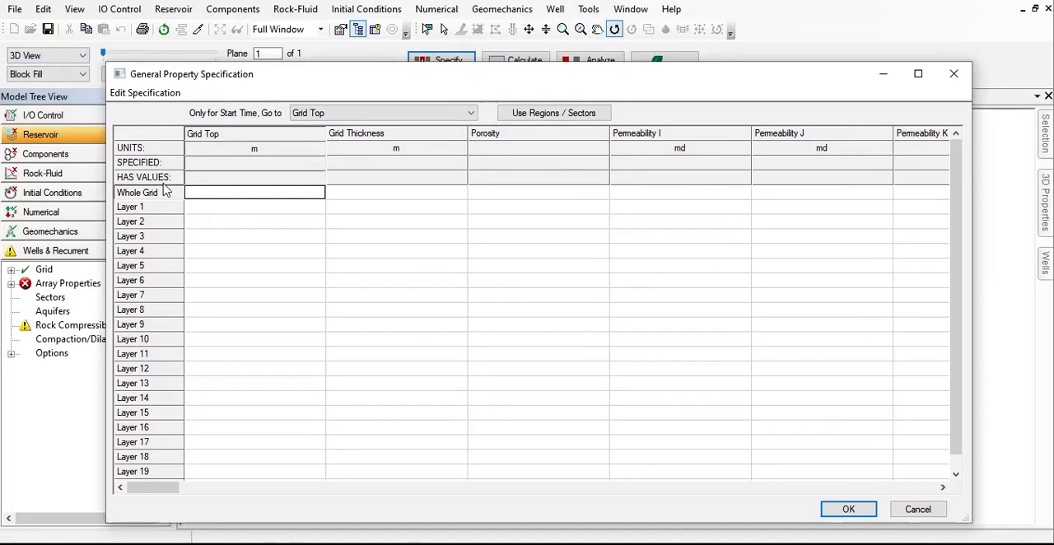
{"action": "mouse_move", "coordinate": [151, 196]}
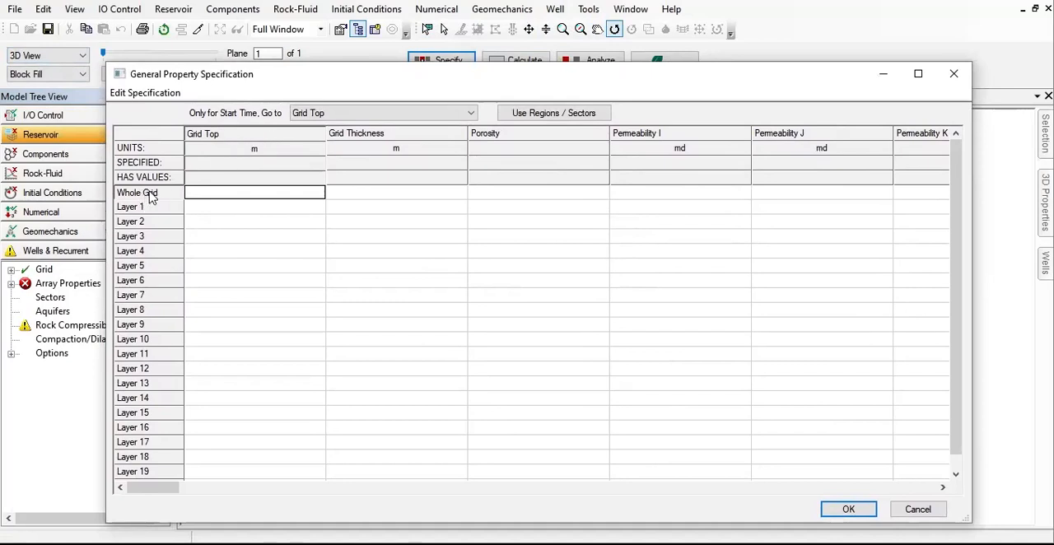
{"action": "mouse_move", "coordinate": [251, 197]}
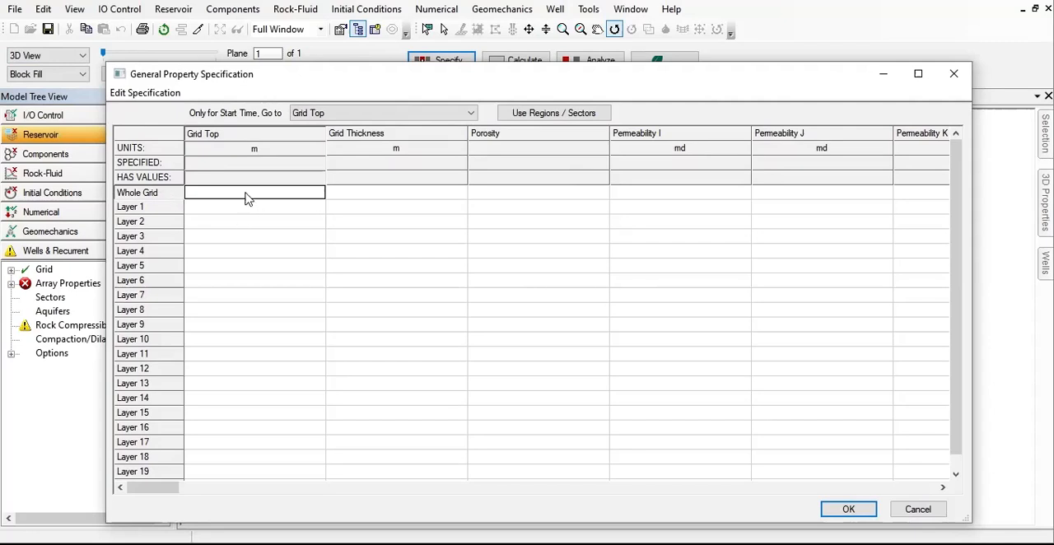
{"action": "mouse_move", "coordinate": [240, 198]}
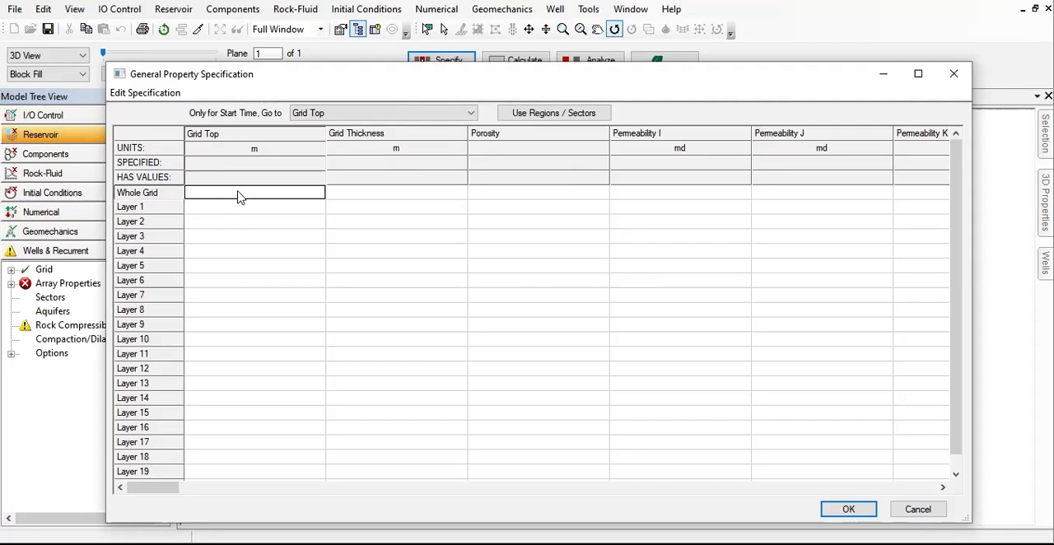
{"action": "mouse_move", "coordinate": [132, 204]}
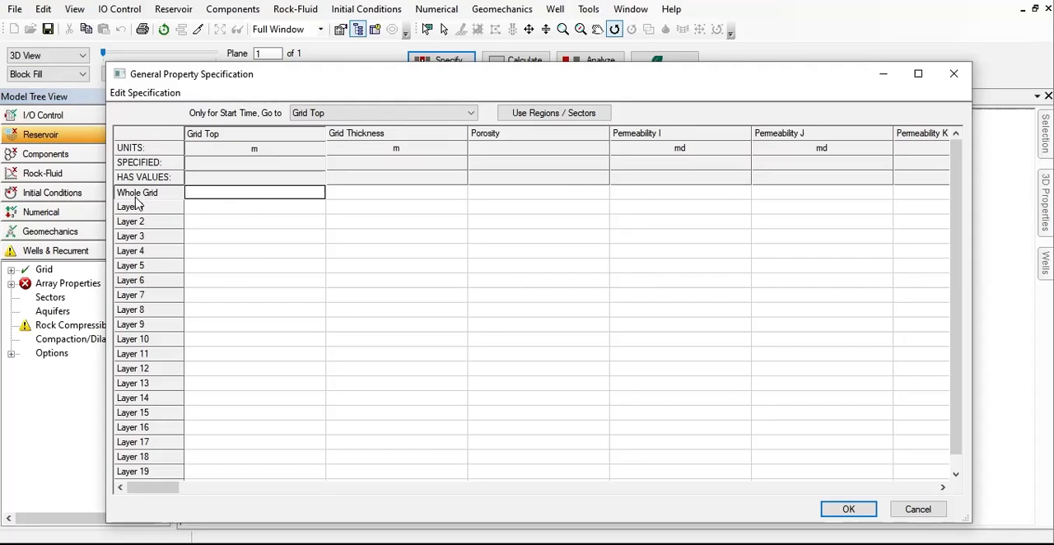
{"action": "mouse_move", "coordinate": [131, 198]}
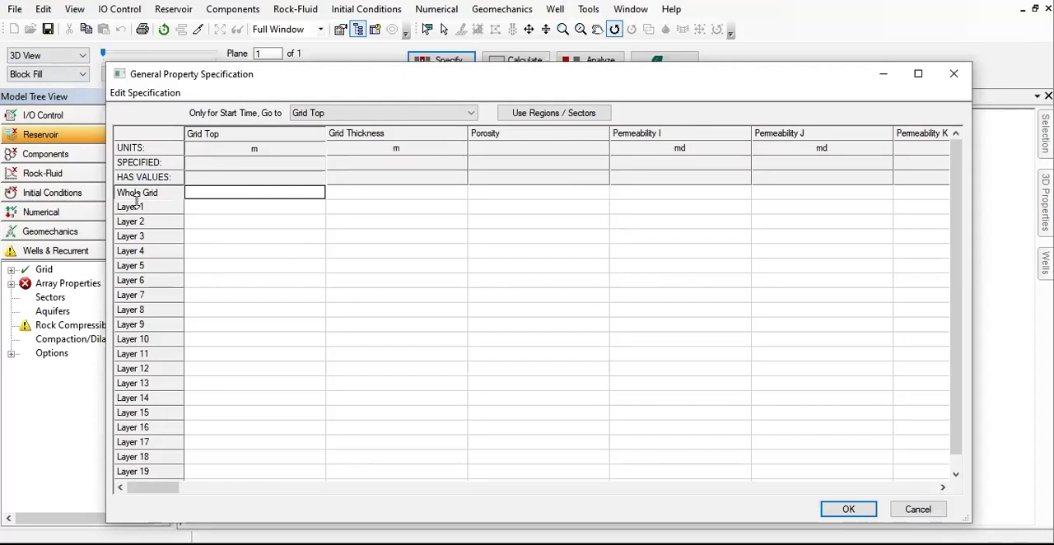
Step: Enter Whole Grid values: Grid Top 1200 m, thickness 5 m, porosity 0.18, Permeability I 100 md
{"action": "type", "text": "1"}
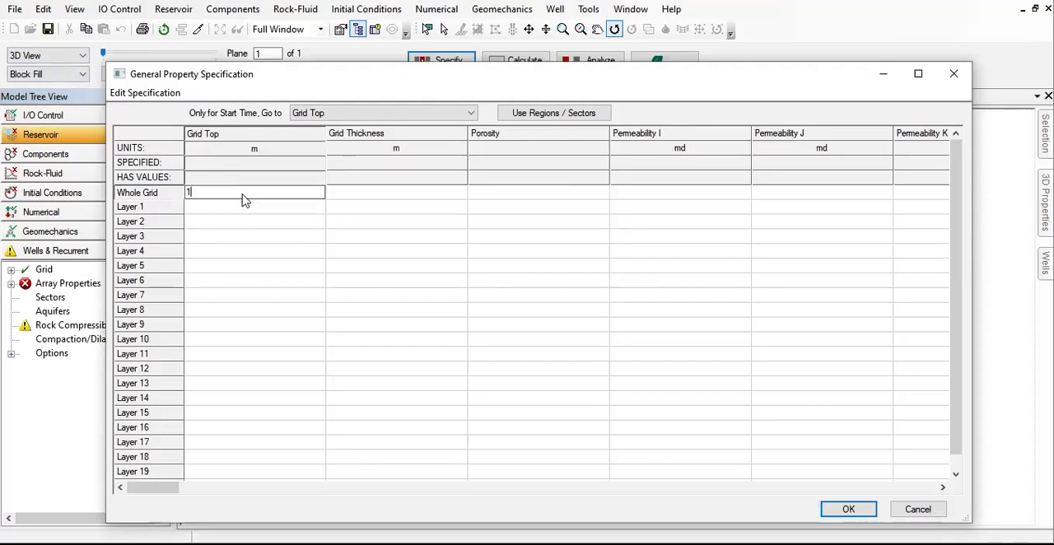
{"action": "type", "text": "200"}
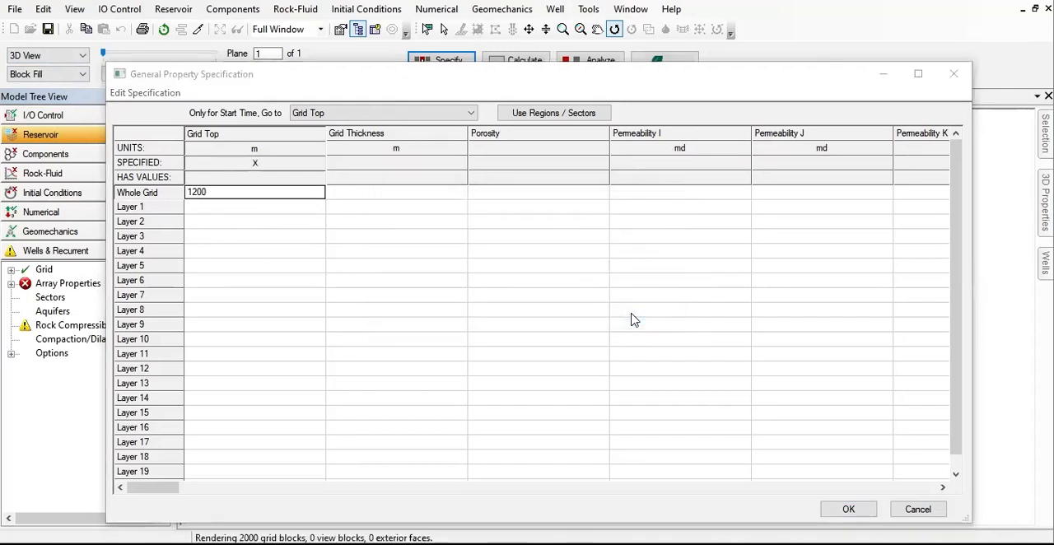
{"action": "mouse_move", "coordinate": [634, 312]}
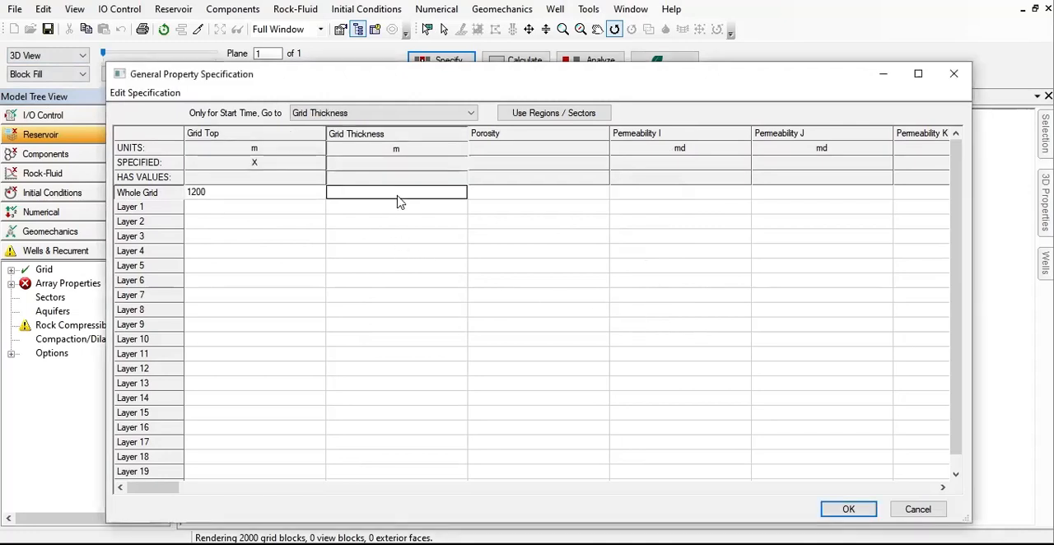
{"action": "type", "text": "5"}
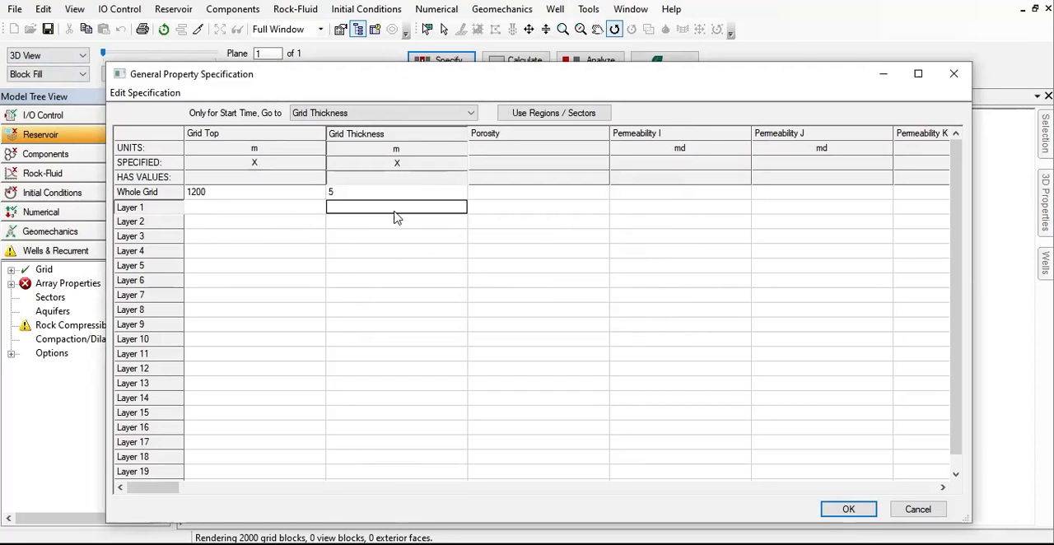
{"action": "mouse_move", "coordinate": [198, 424]}
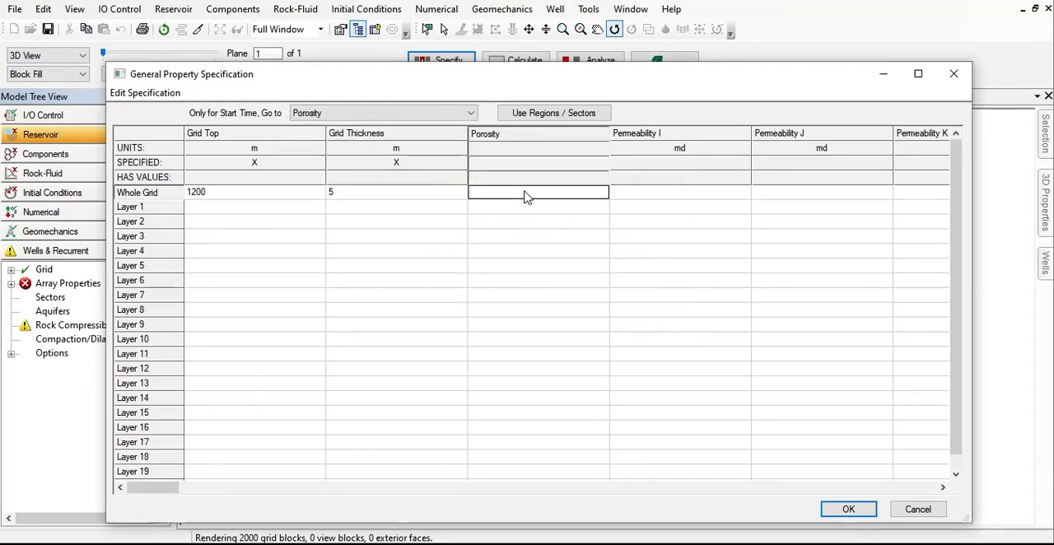
{"action": "type", "text": "0.18"}
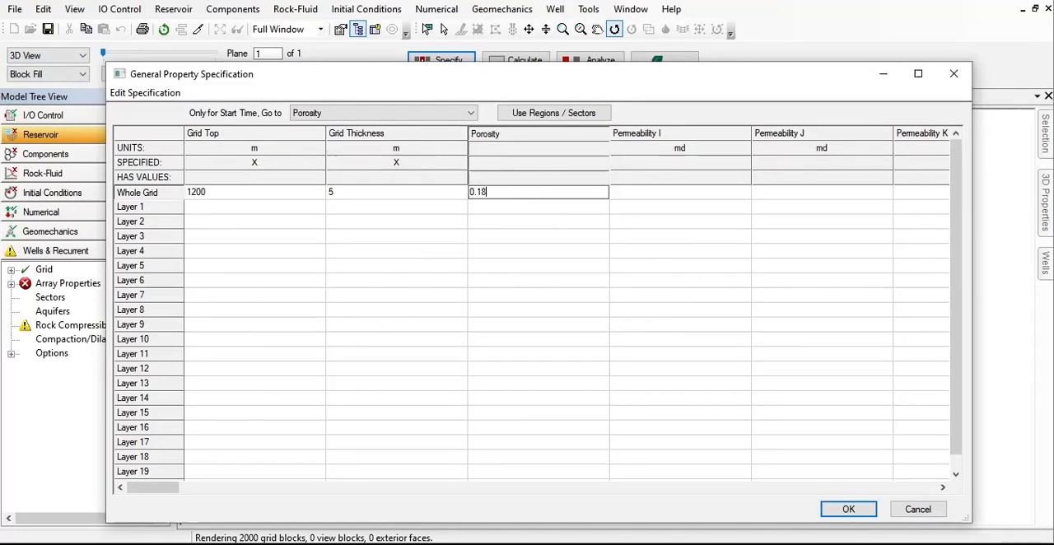
{"action": "mouse_move", "coordinate": [523, 197]}
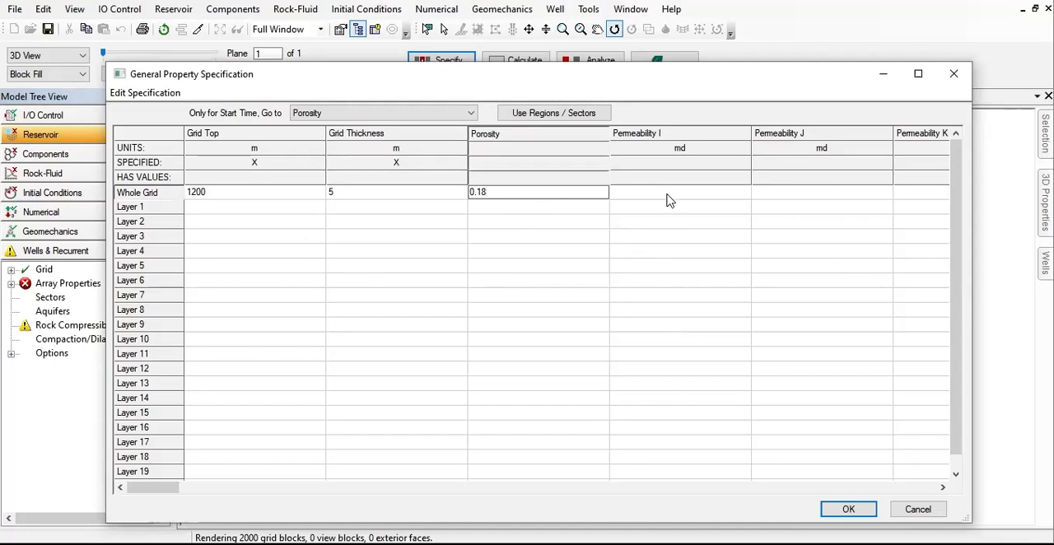
{"action": "type", "text": "100"}
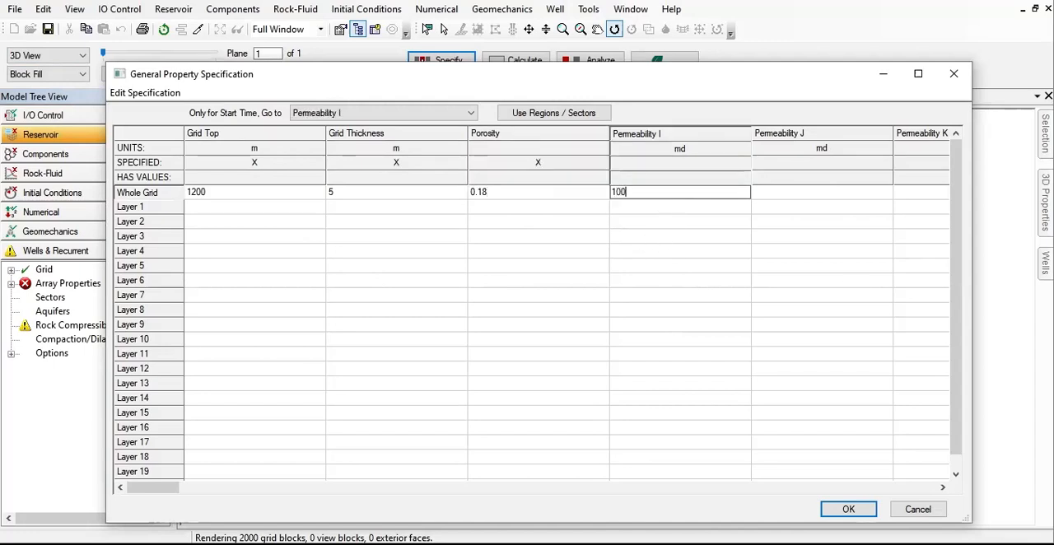
{"action": "left_click", "coordinate": [680, 208]}
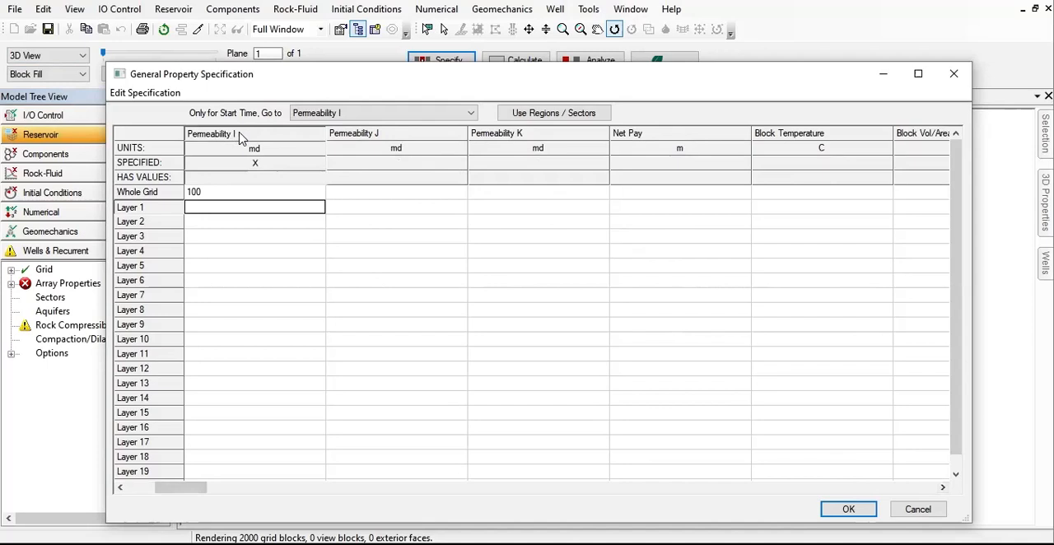
{"action": "mouse_move", "coordinate": [408, 199]}
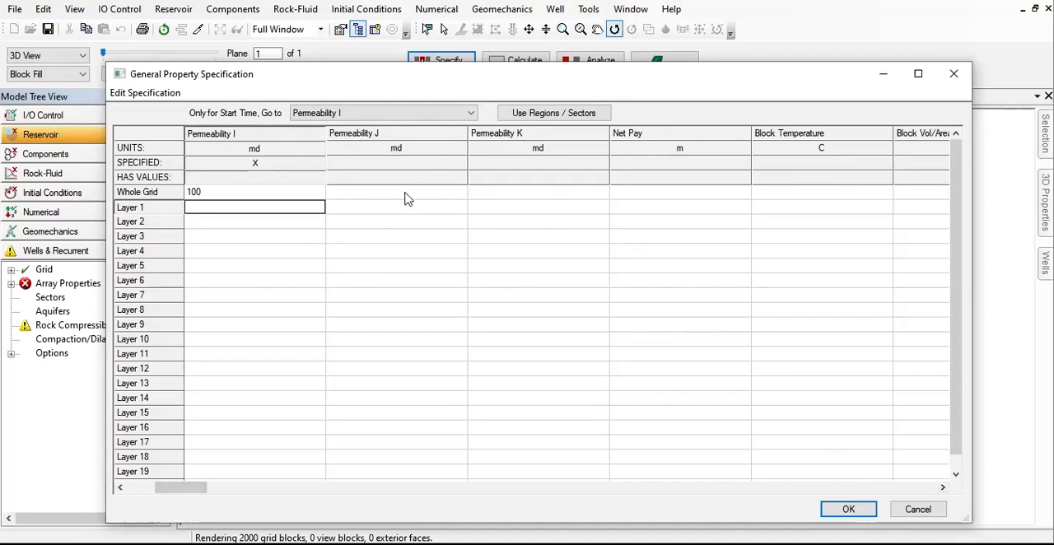
Step: Edit the whole-grid Permeability J specification to Equals I and confirm it
{"action": "right_click", "coordinate": [395, 191]}
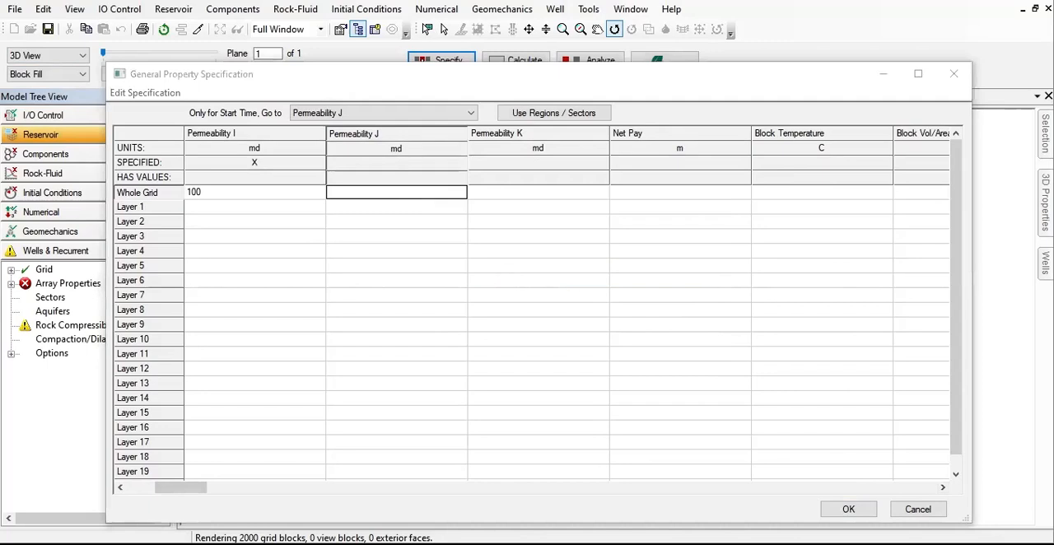
{"action": "double_click", "coordinate": [396, 191]}
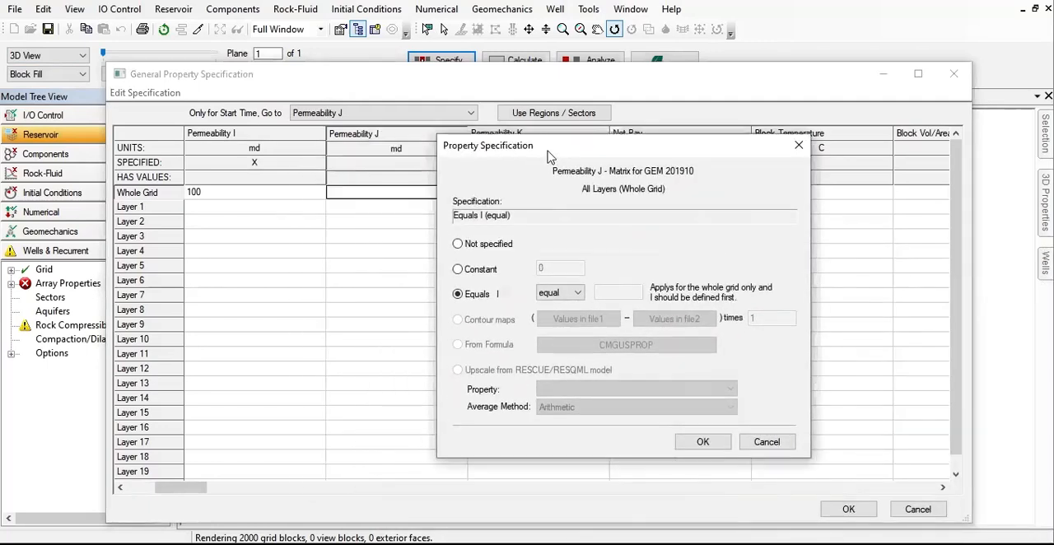
{"action": "left_click", "coordinate": [767, 442]}
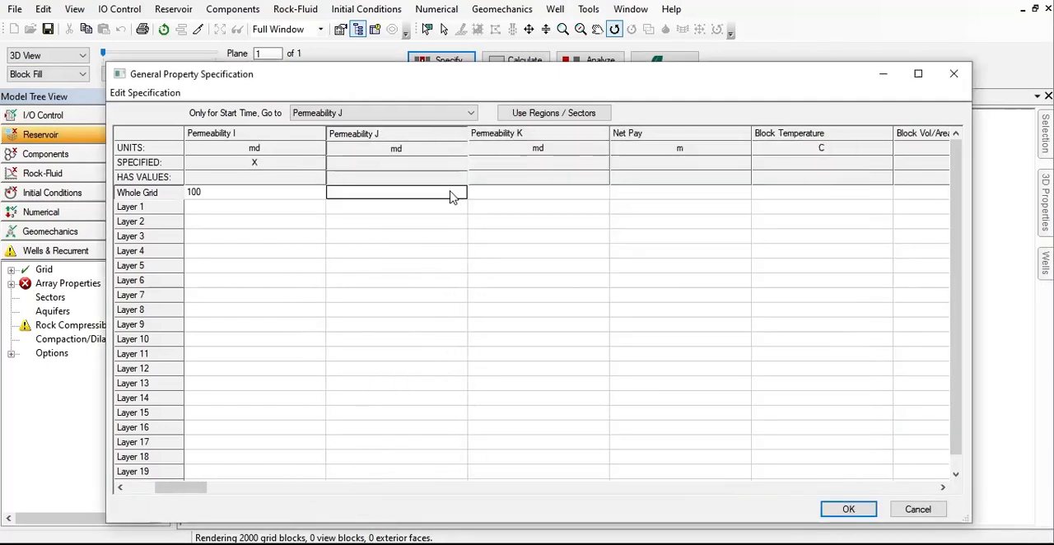
{"action": "double_click", "coordinate": [396, 191]}
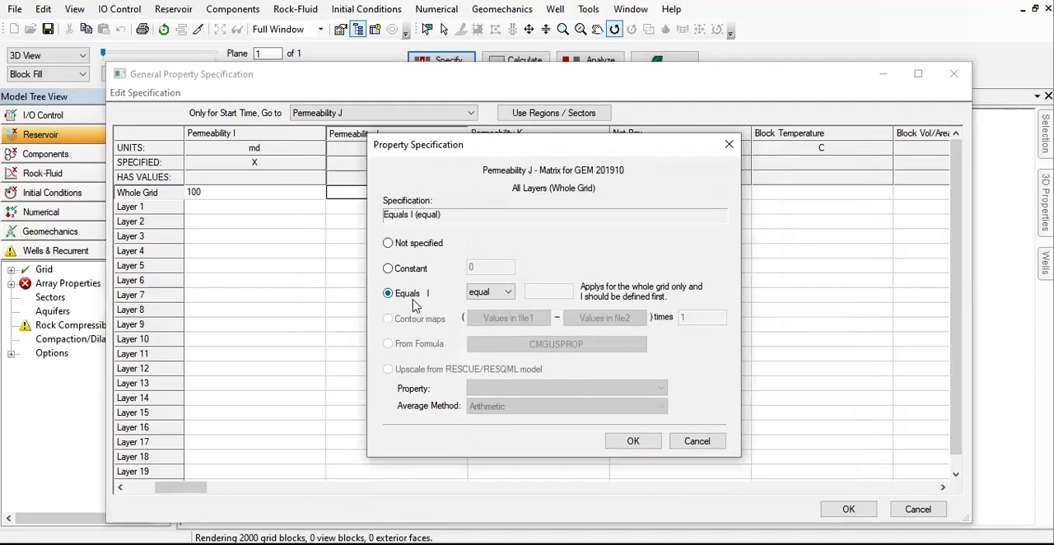
{"action": "mouse_move", "coordinate": [417, 299]}
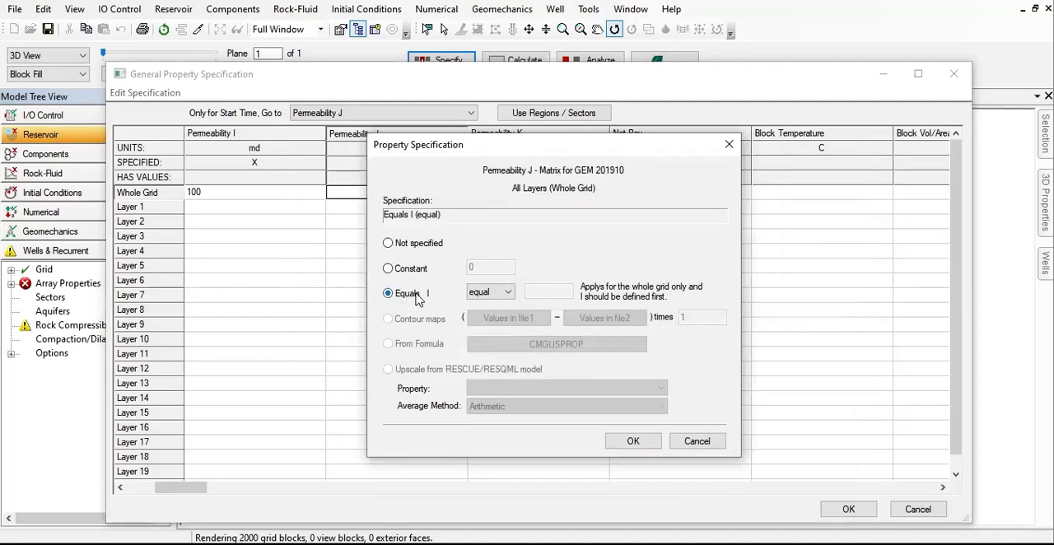
{"action": "mouse_move", "coordinate": [418, 300]}
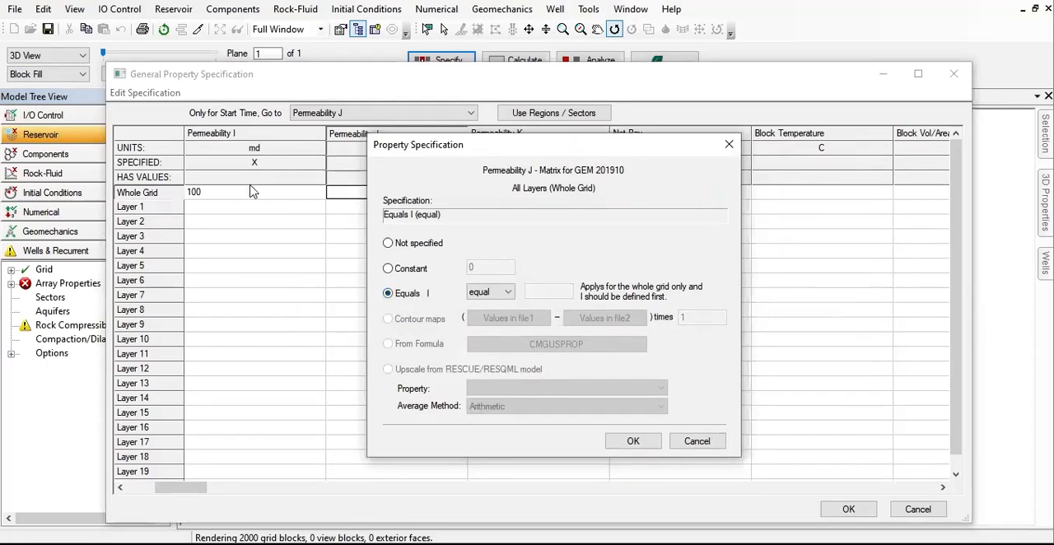
{"action": "left_click", "coordinate": [633, 441]}
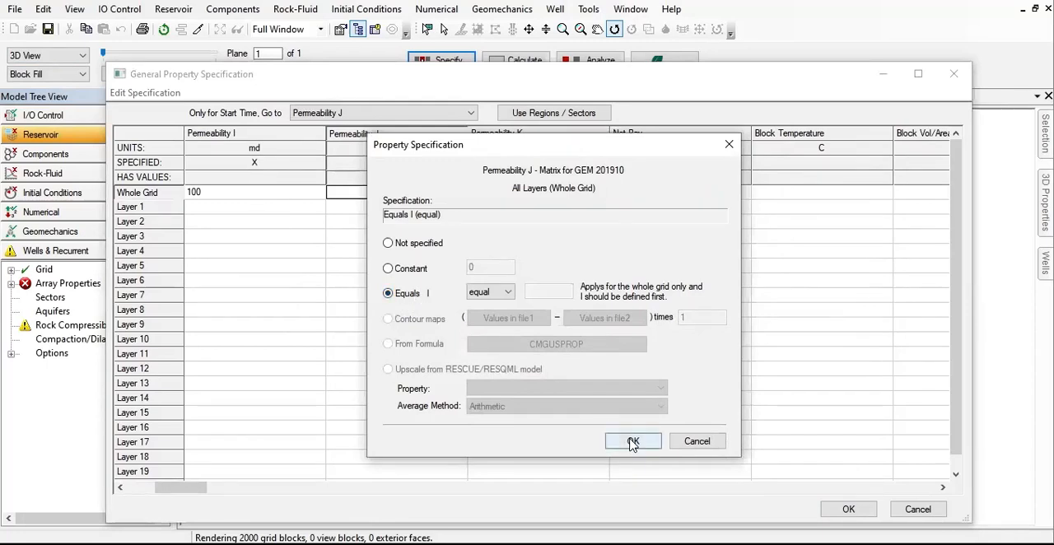
{"action": "left_click", "coordinate": [632, 442]}
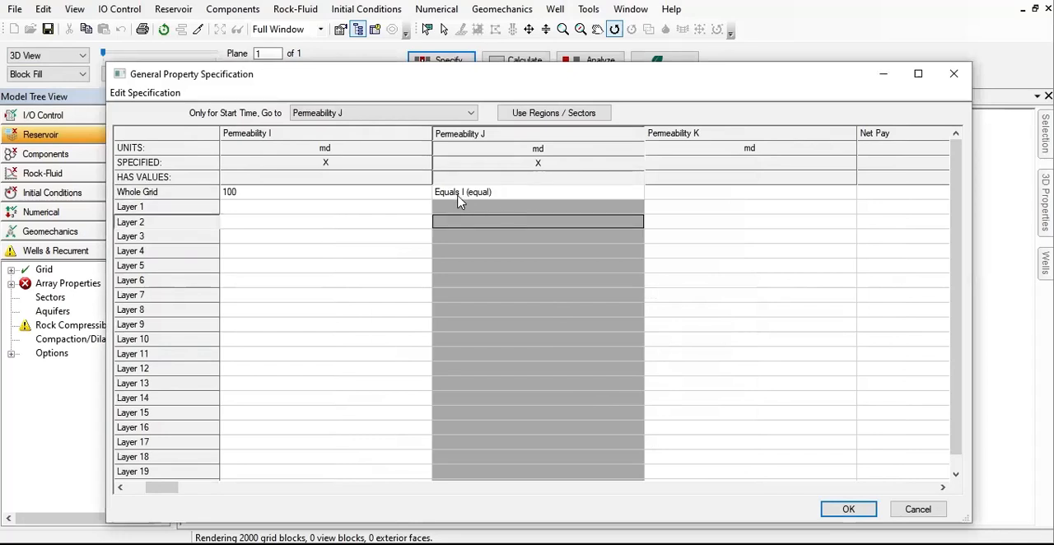
{"action": "mouse_move", "coordinate": [467, 203]}
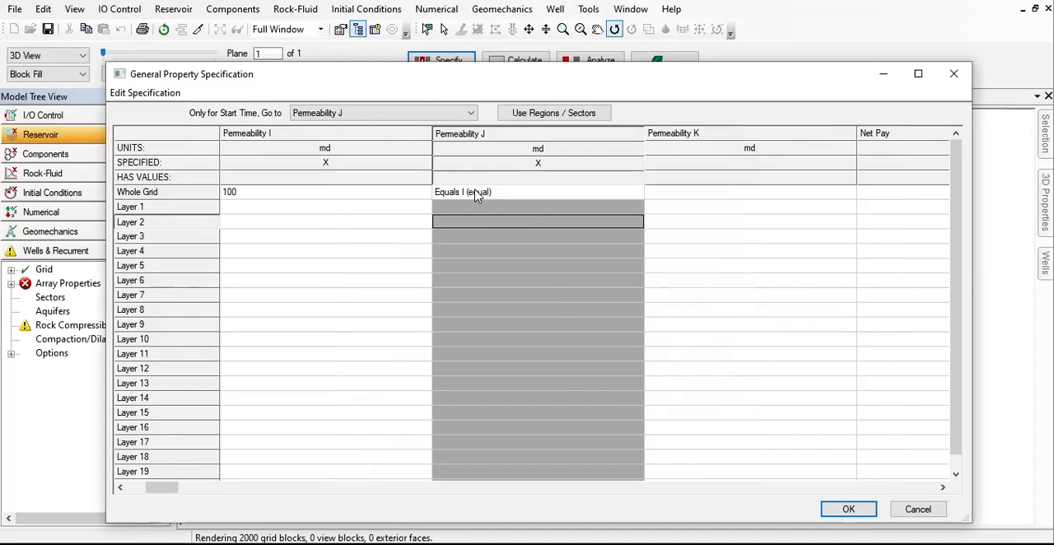
{"action": "mouse_move", "coordinate": [319, 200]}
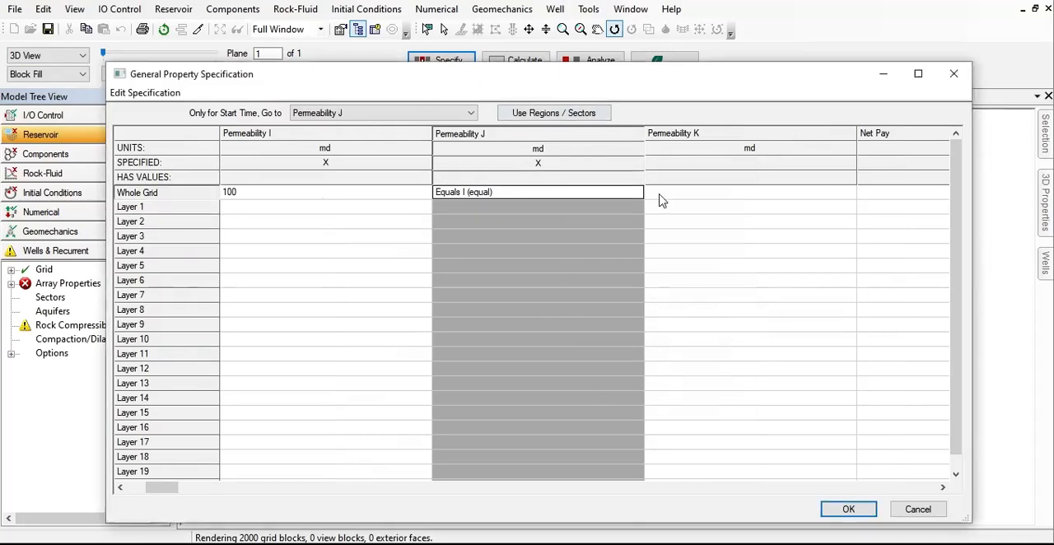
Step: Set whole-grid Permeability K to Equals I, then apply and close the property table
{"action": "right_click", "coordinate": [749, 191]}
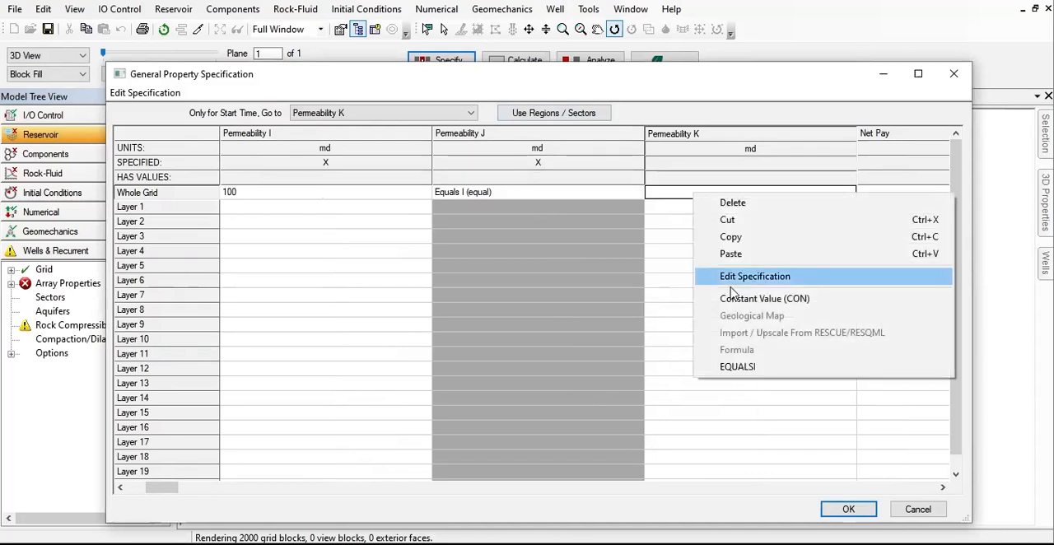
{"action": "left_click", "coordinate": [755, 275]}
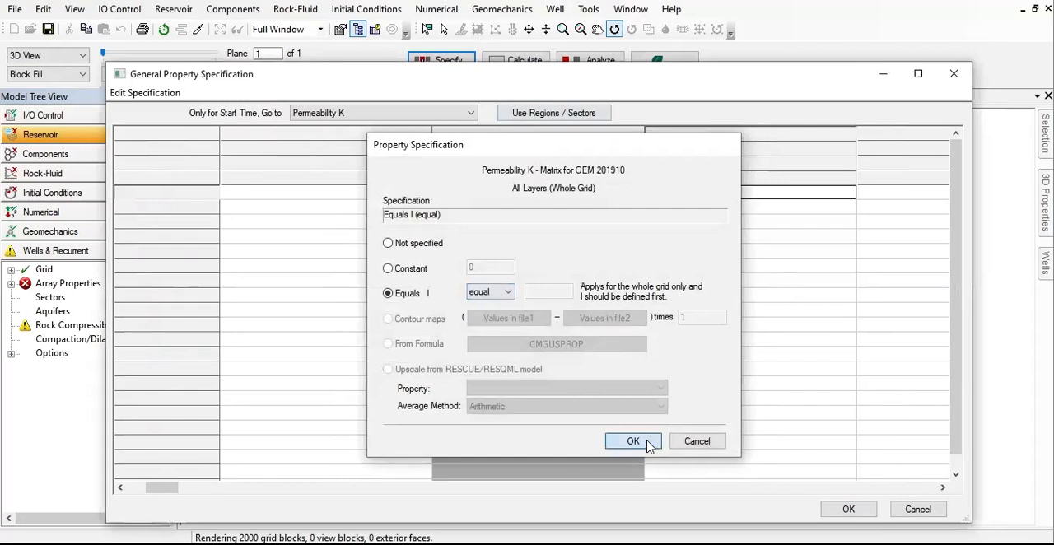
{"action": "left_click", "coordinate": [633, 441]}
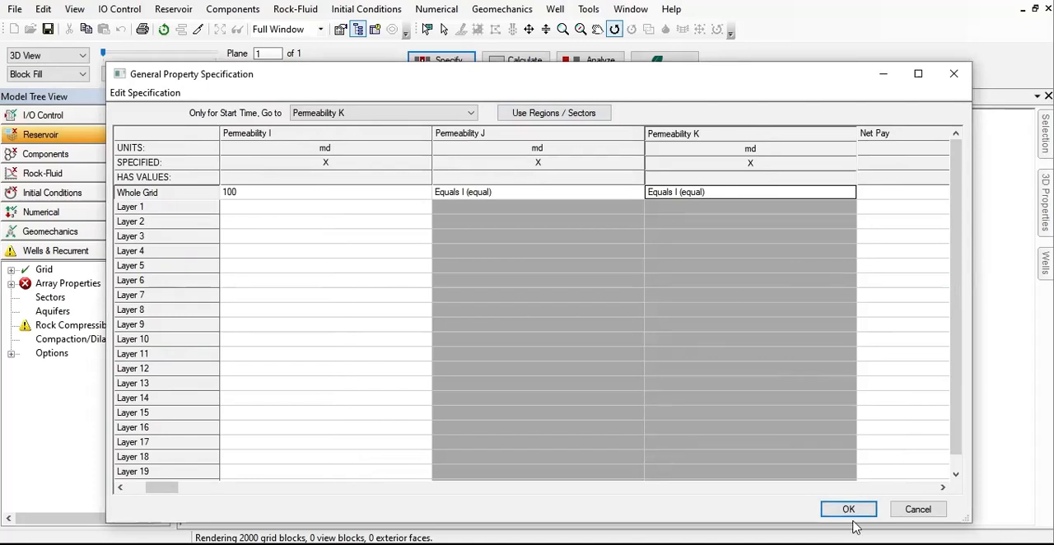
{"action": "left_click", "coordinate": [848, 509]}
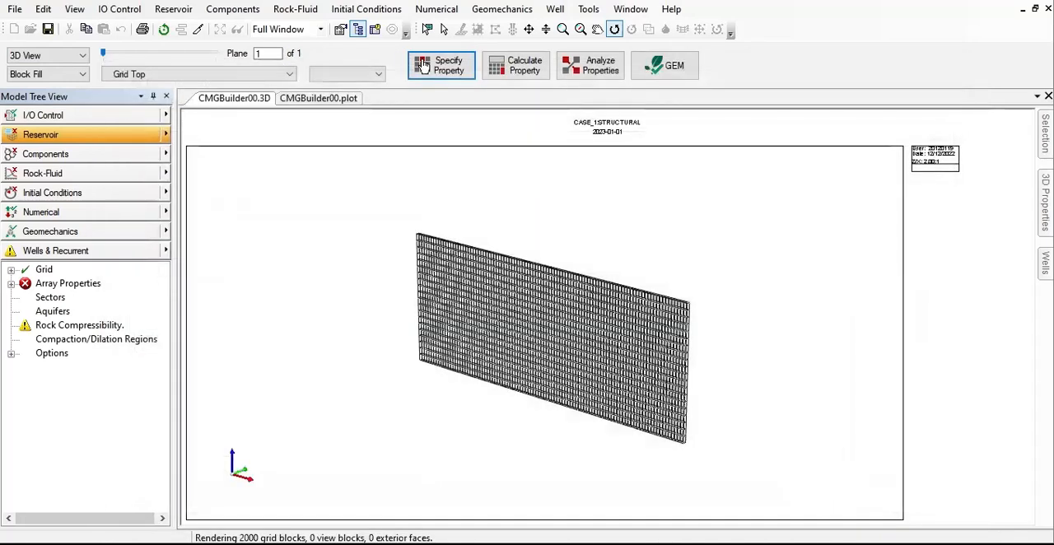
Step: Run the Block/Corner Value Calculation with all grid properties checked
{"action": "left_click", "coordinate": [442, 66]}
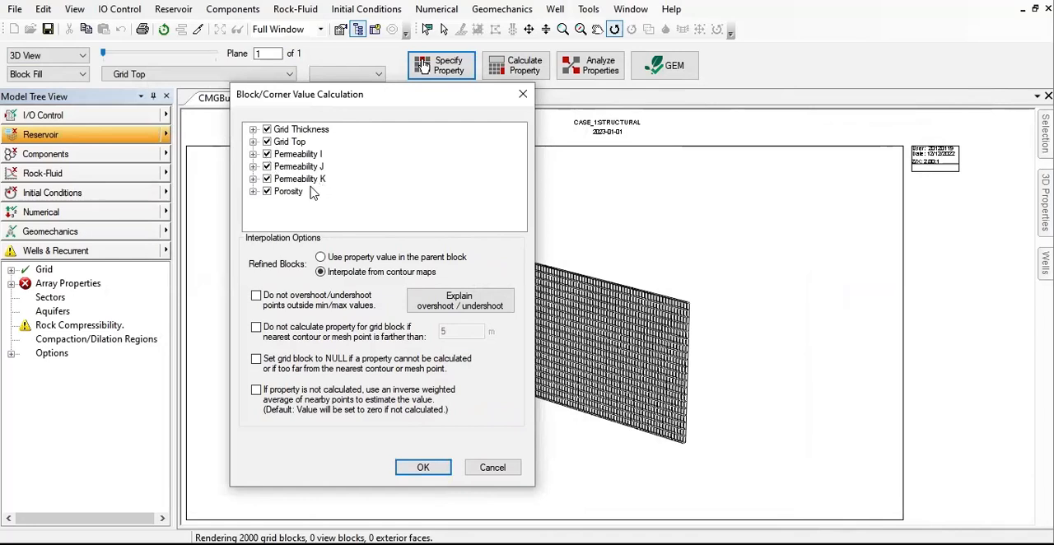
{"action": "mouse_move", "coordinate": [298, 241]}
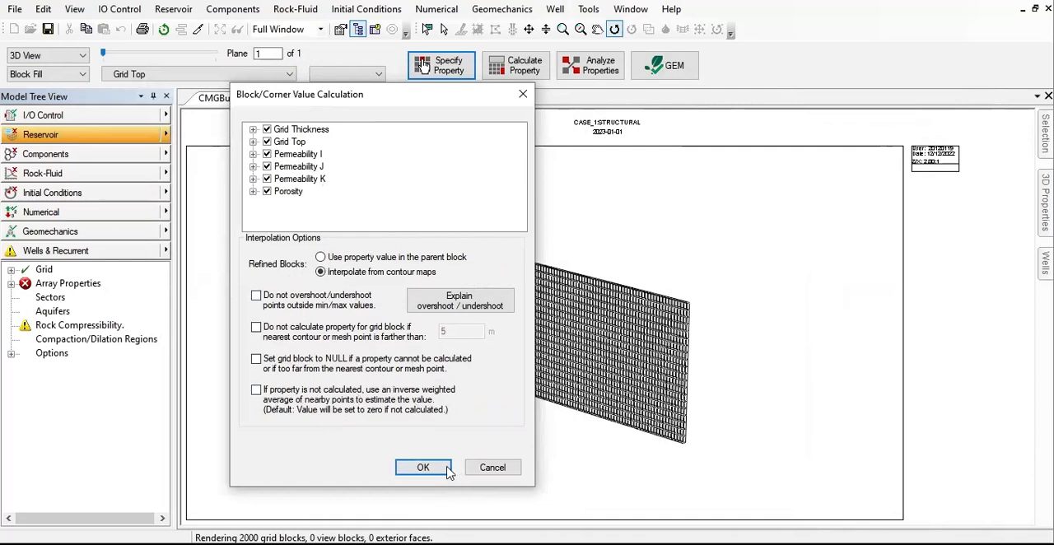
{"action": "mouse_move", "coordinate": [426, 481]}
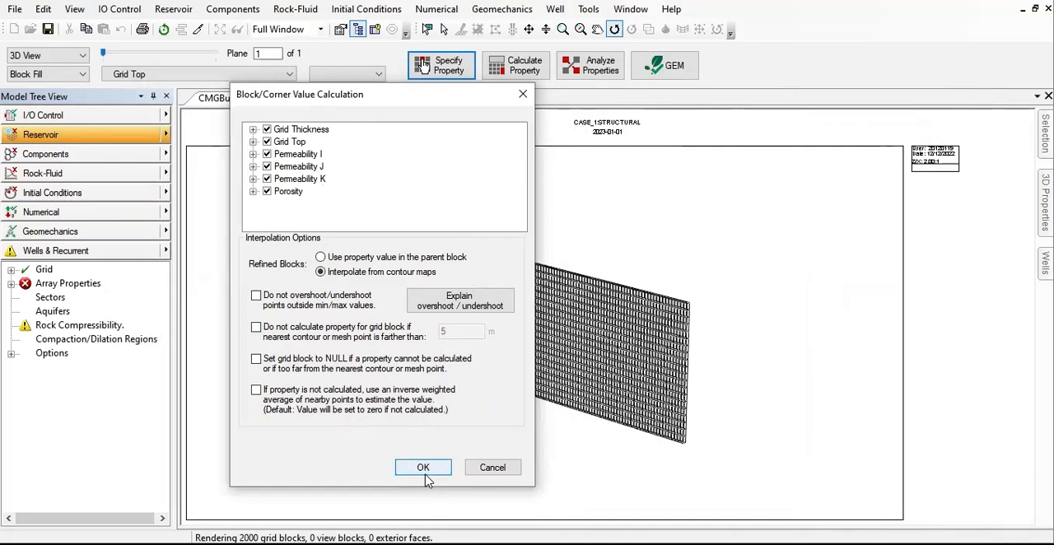
{"action": "left_click", "coordinate": [421, 467]}
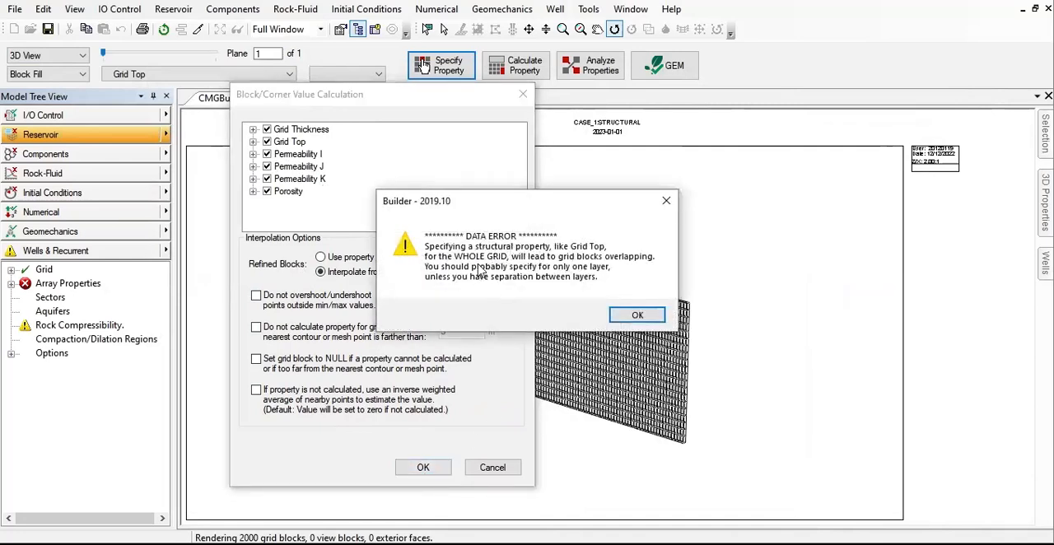
{"action": "mouse_move", "coordinate": [596, 267]}
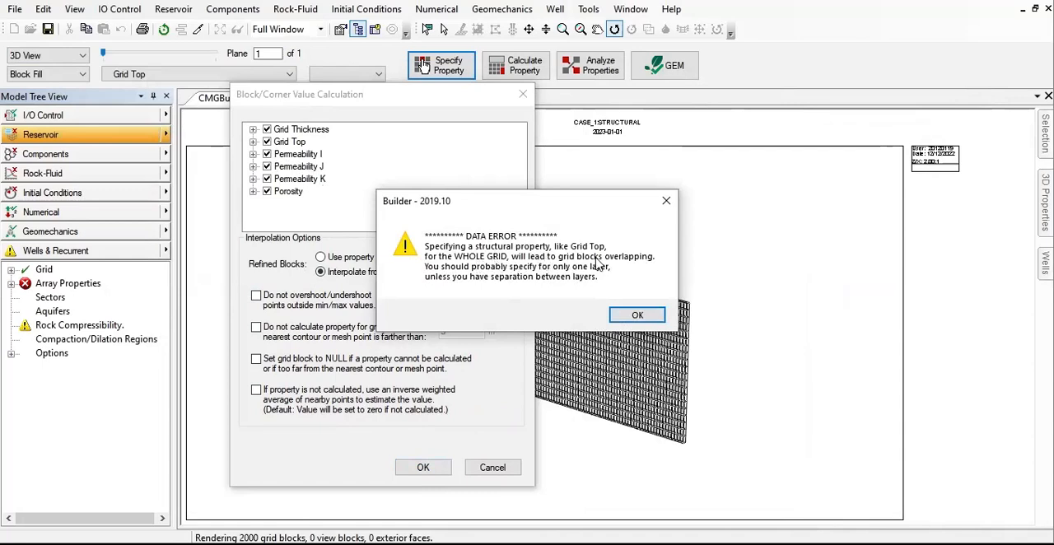
{"action": "mouse_move", "coordinate": [481, 277]}
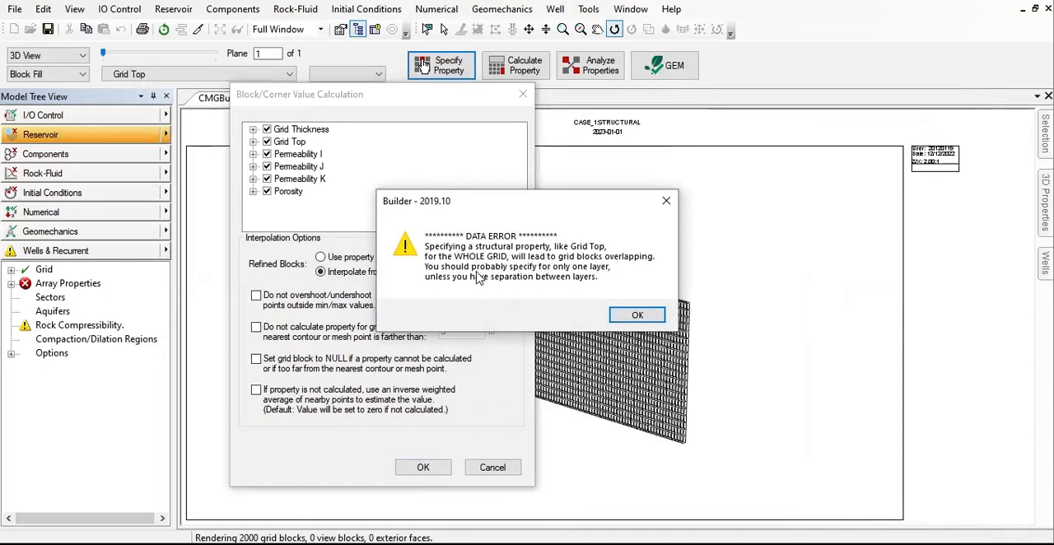
{"action": "mouse_move", "coordinate": [560, 283]}
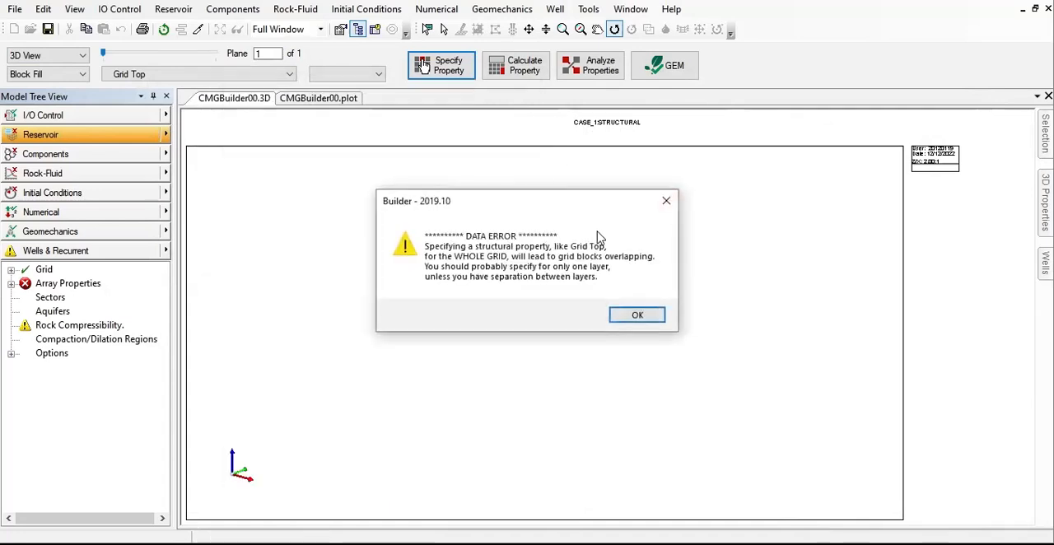
Step: Dismiss the Grid Top overlap warning, review the property table, and accept the warning again
{"action": "left_click", "coordinate": [636, 314]}
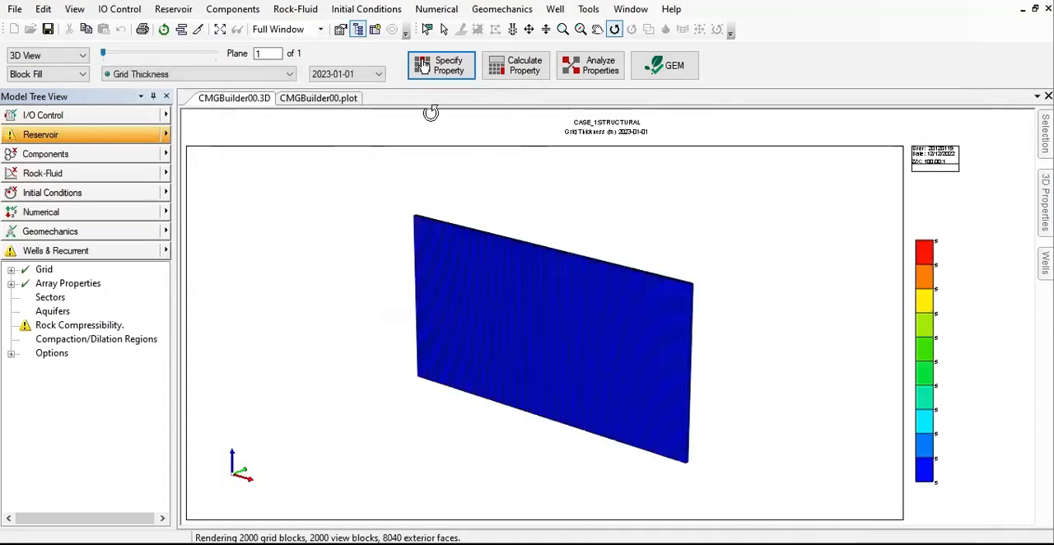
{"action": "left_click", "coordinate": [442, 66]}
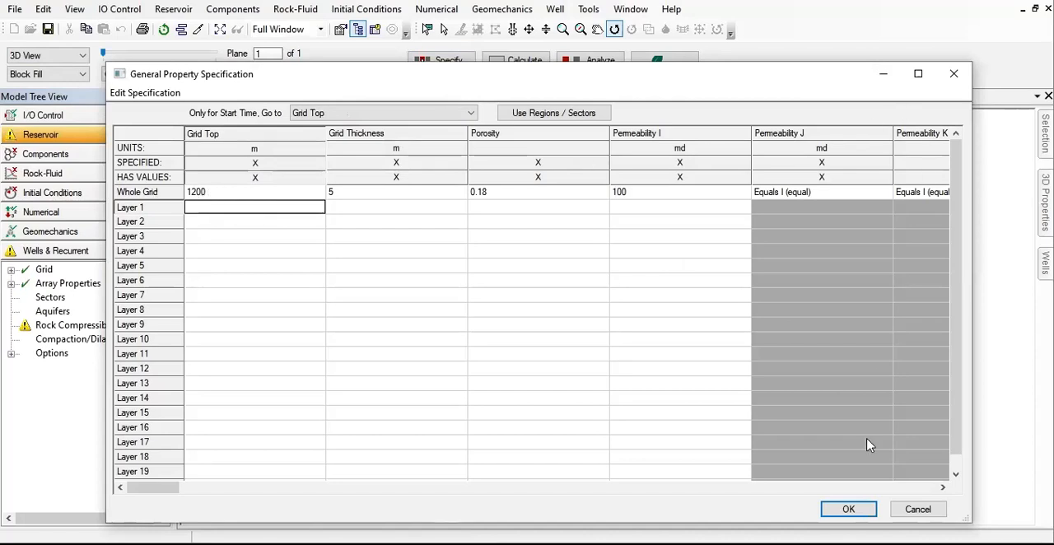
{"action": "left_click", "coordinate": [849, 509]}
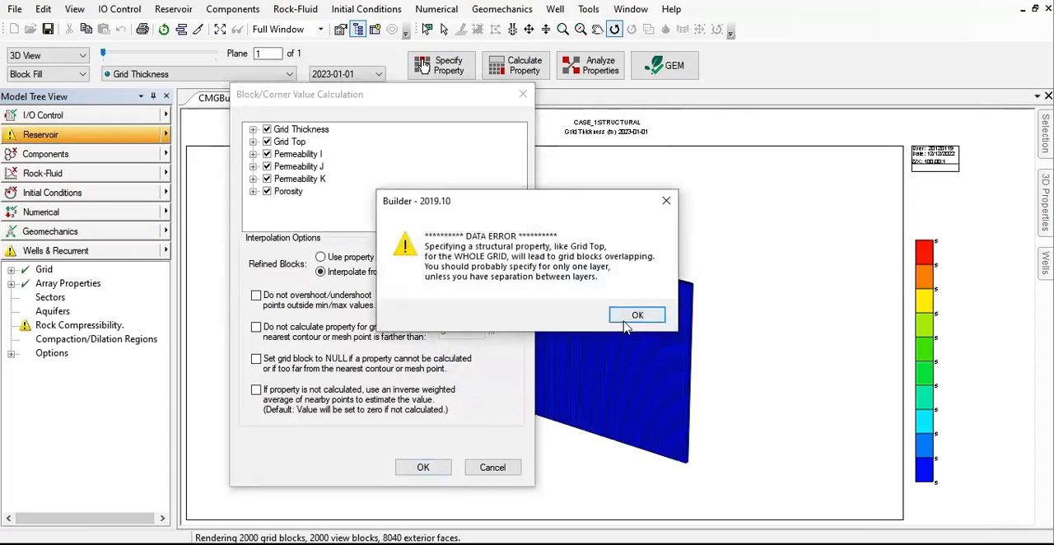
{"action": "left_click", "coordinate": [636, 315]}
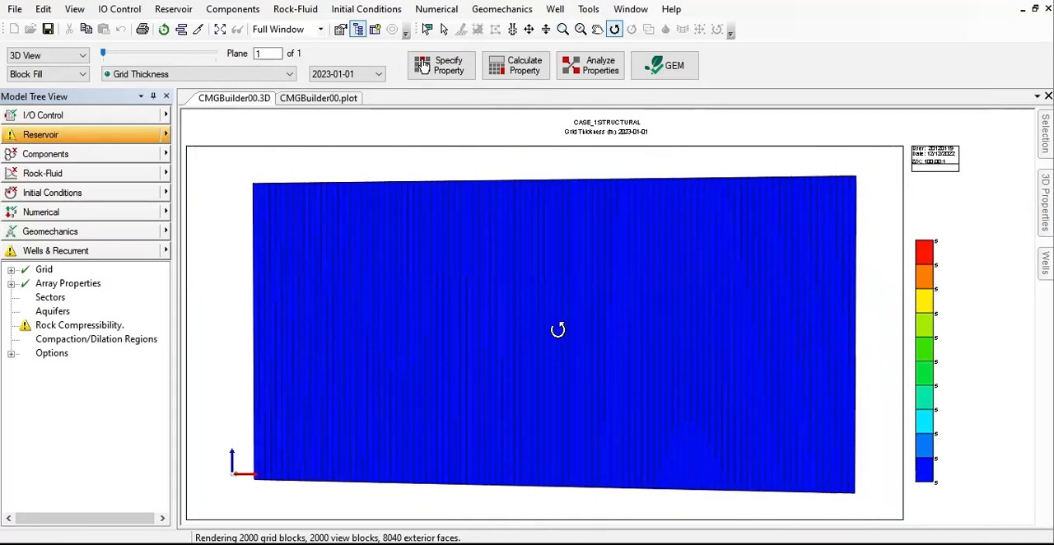
Step: Browse Permeability I, Permeability J and Porosity displays on the grid from front and oblique views
{"action": "left_click_drag", "start_coordinate": [556, 329], "coordinate": [542, 316]}
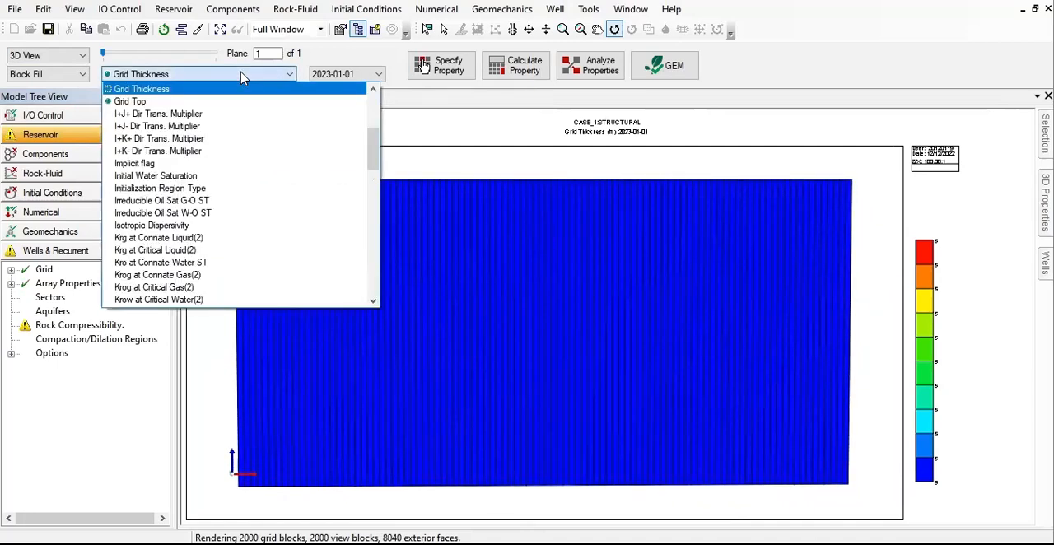
{"action": "scroll", "scroll_direction": "down", "scroll_amount": 3}
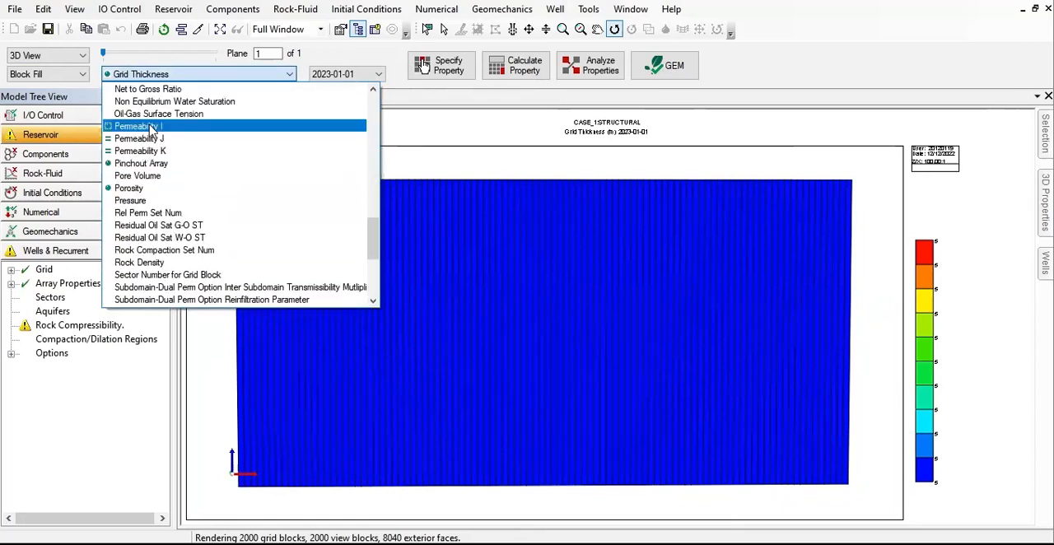
{"action": "left_click", "coordinate": [135, 126]}
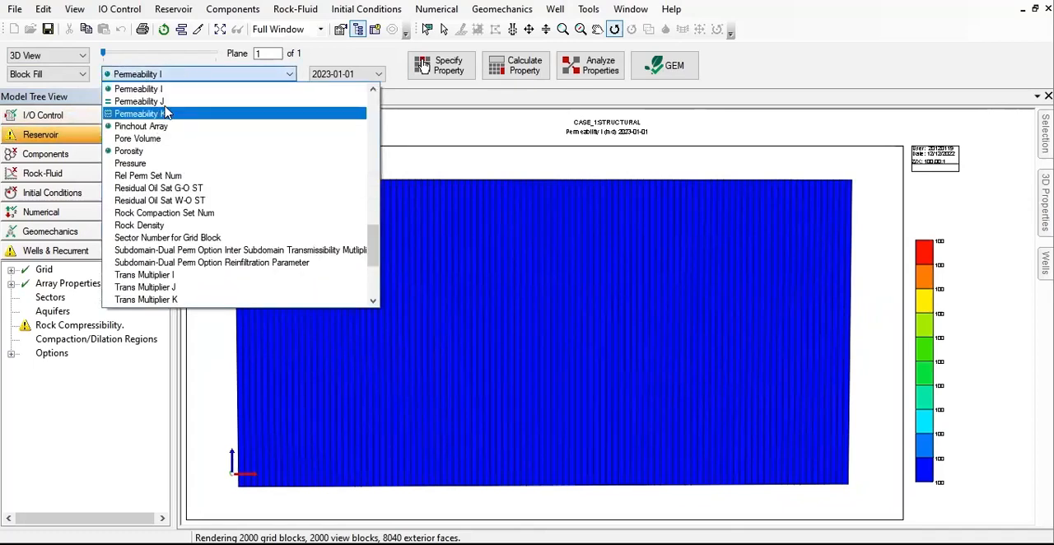
{"action": "left_click", "coordinate": [139, 100]}
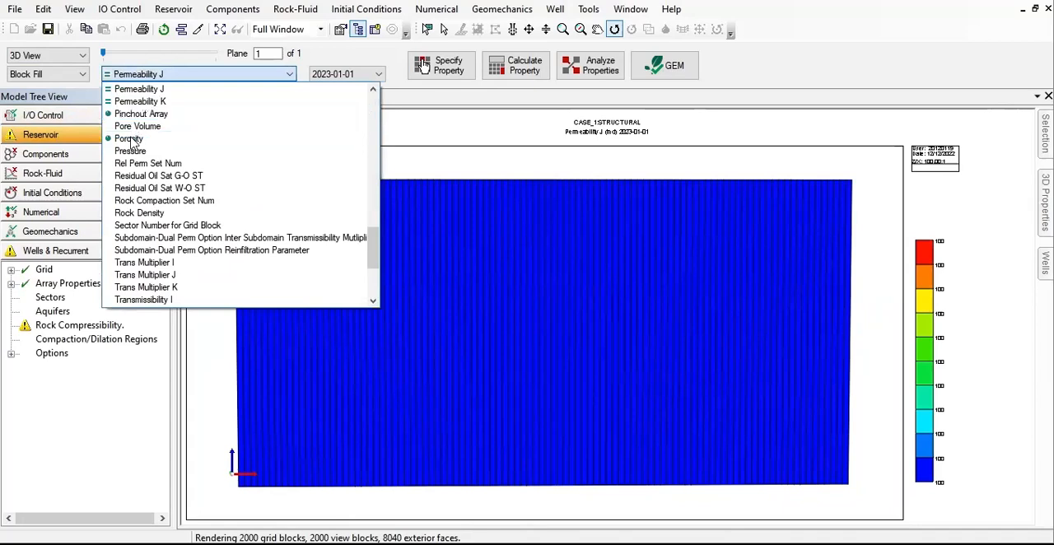
{"action": "left_click", "coordinate": [129, 139]}
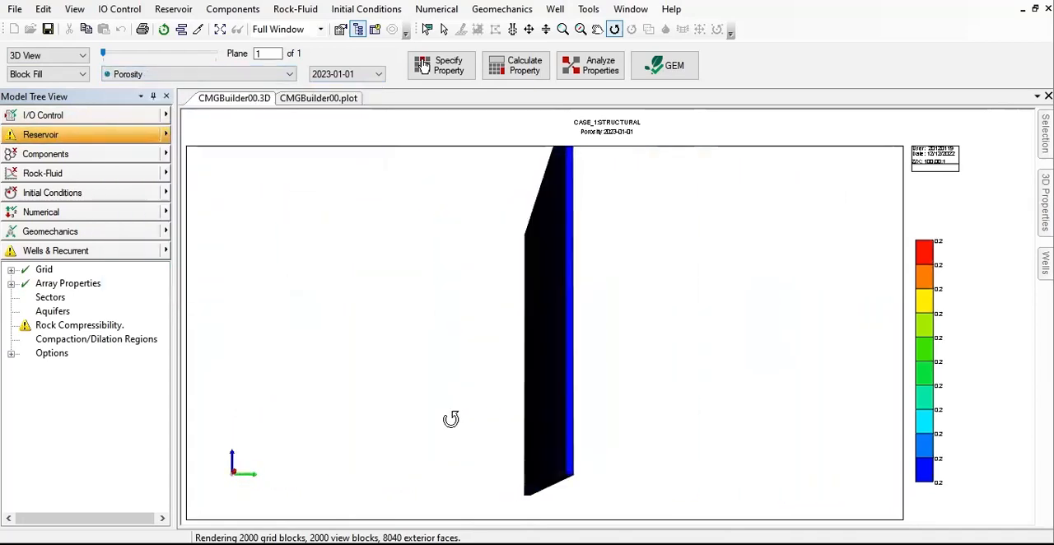
{"action": "left_click_drag", "start_coordinate": [451, 420], "coordinate": [754, 415]}
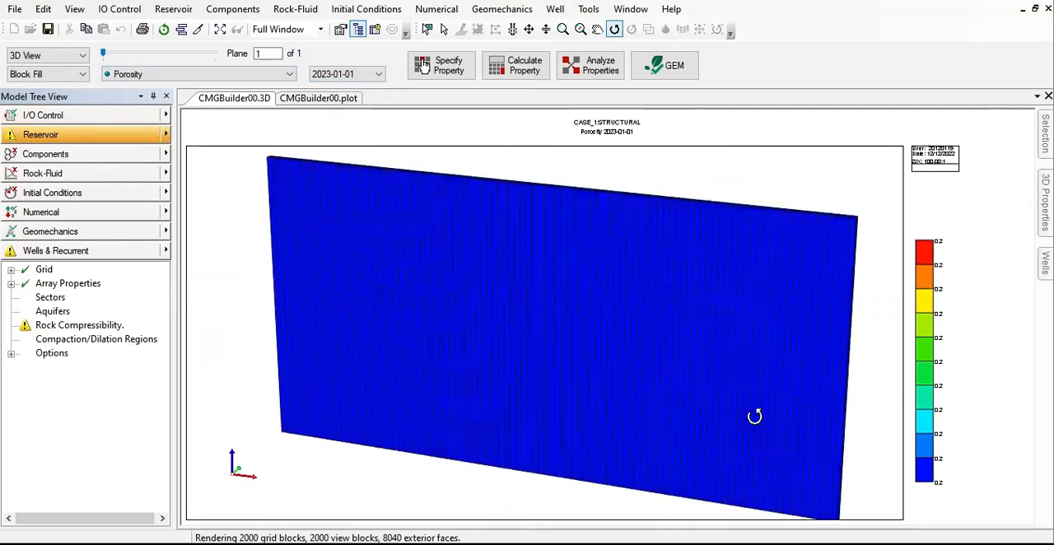
{"action": "left_click_drag", "start_coordinate": [754, 415], "coordinate": [826, 436]}
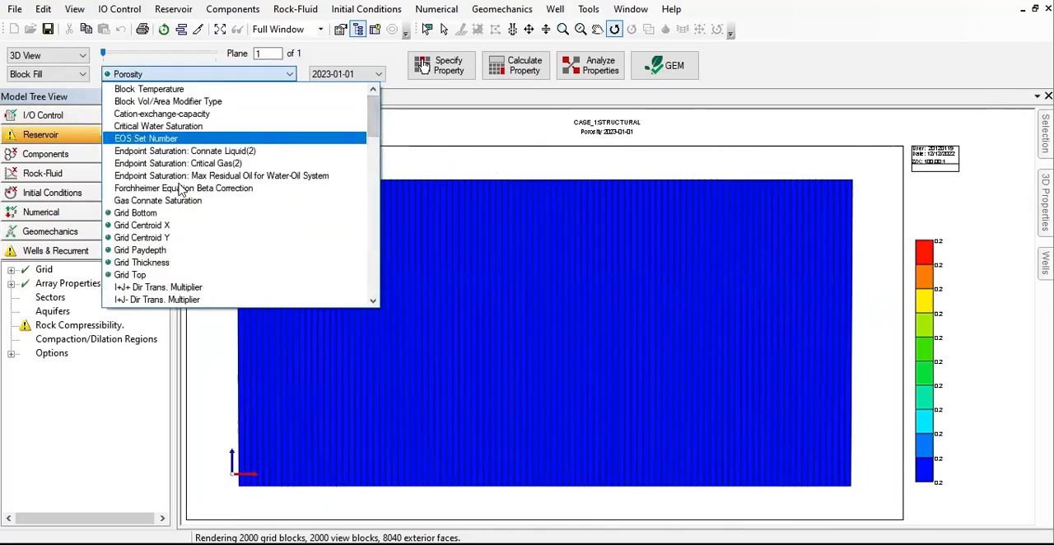
Step: Check Grid Bottom, Grid Paydepth and Grid Top, then leave the grid coloured by Permeability I
{"action": "left_click", "coordinate": [135, 213]}
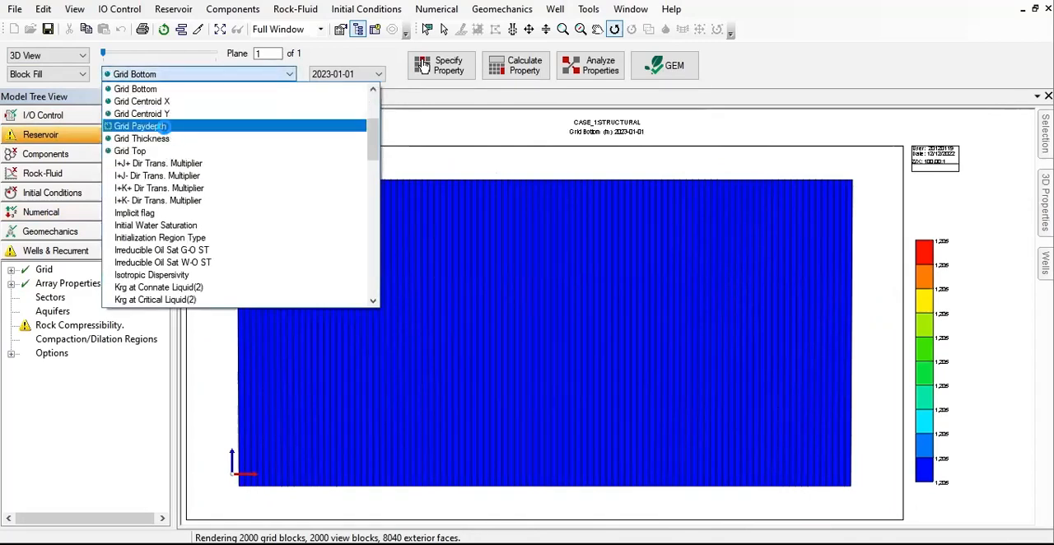
{"action": "left_click", "coordinate": [139, 125]}
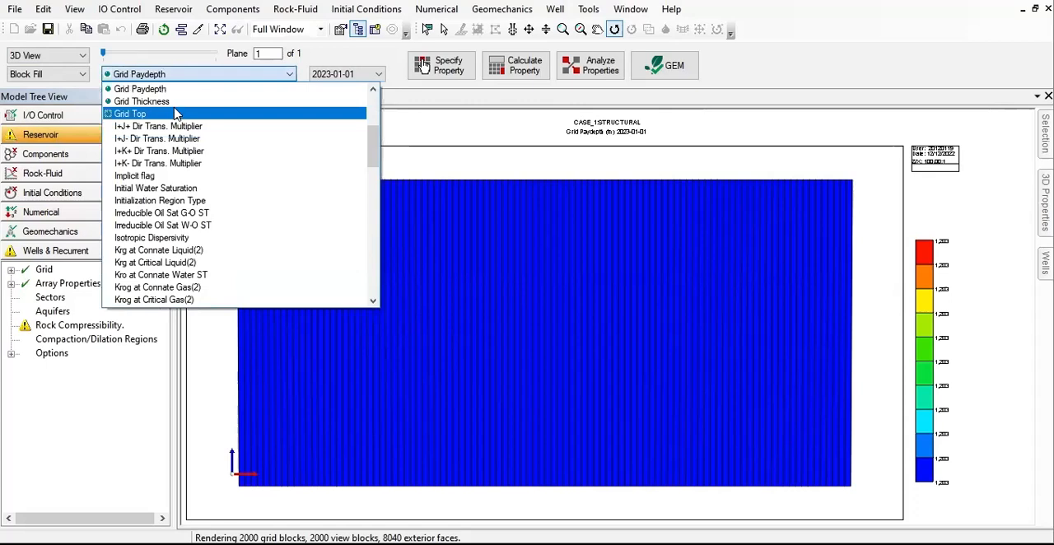
{"action": "left_click", "coordinate": [128, 114]}
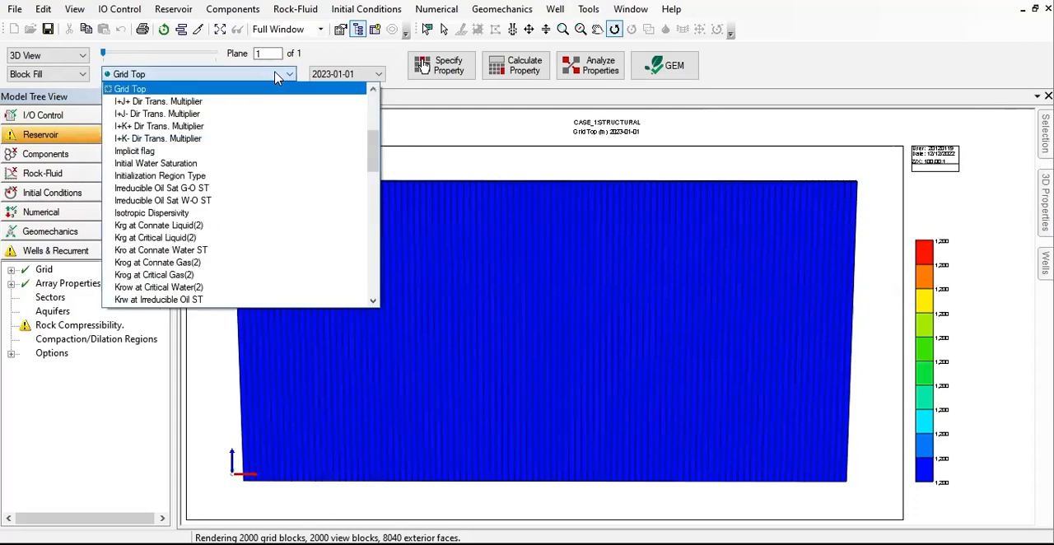
{"action": "scroll", "scroll_direction": "down", "scroll_amount": 3}
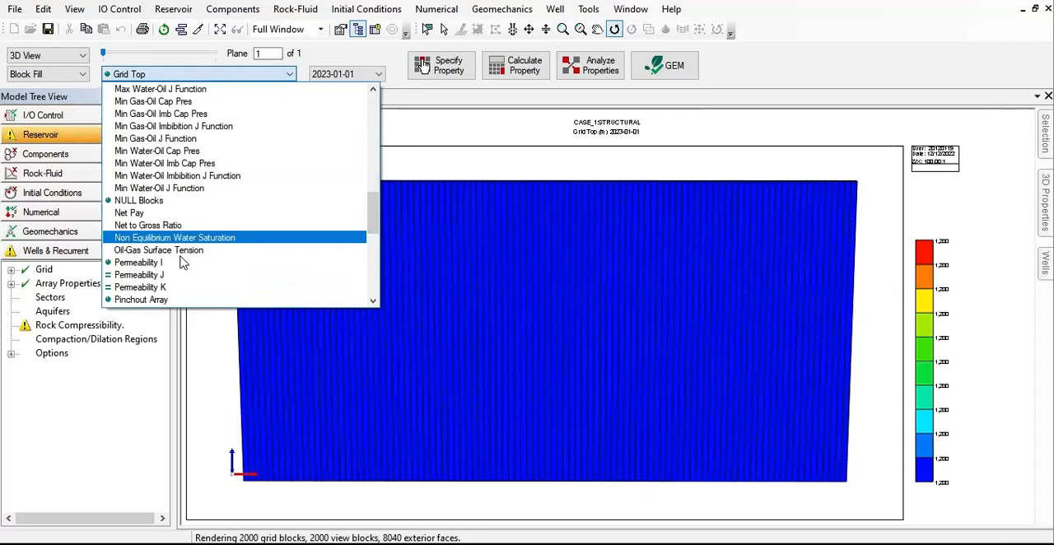
{"action": "left_click", "coordinate": [138, 262]}
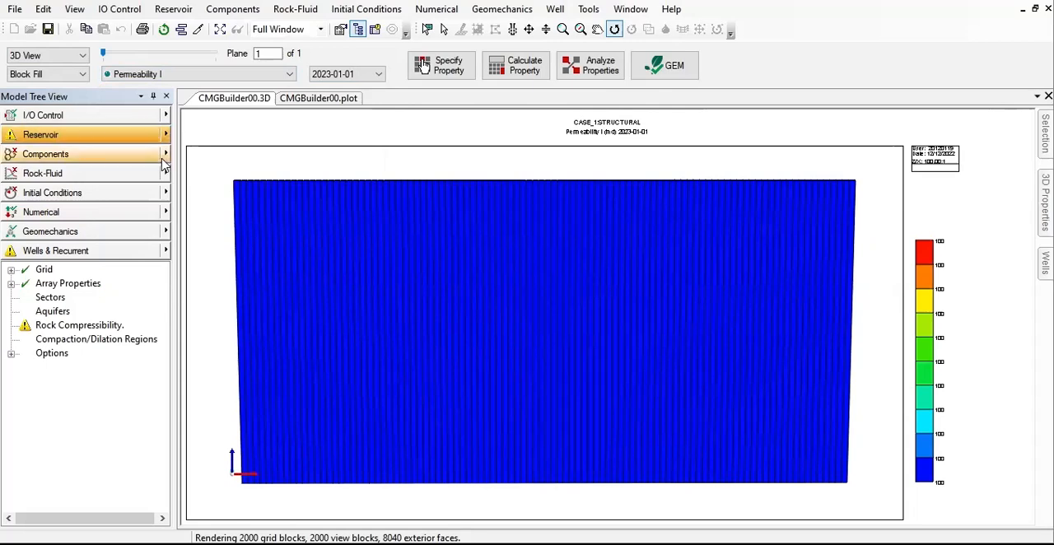
Step: Enter Rock Compressibility CPOR 5.8E-07 1/kPa and PRPOR 11800 kPa and apply
{"action": "left_click", "coordinate": [79, 324]}
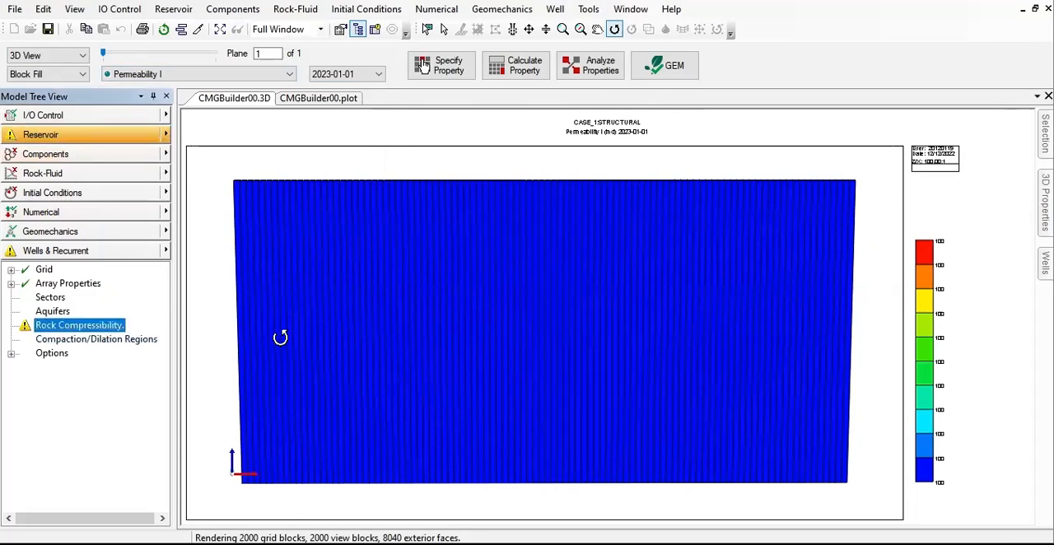
{"action": "mouse_move", "coordinate": [139, 305]}
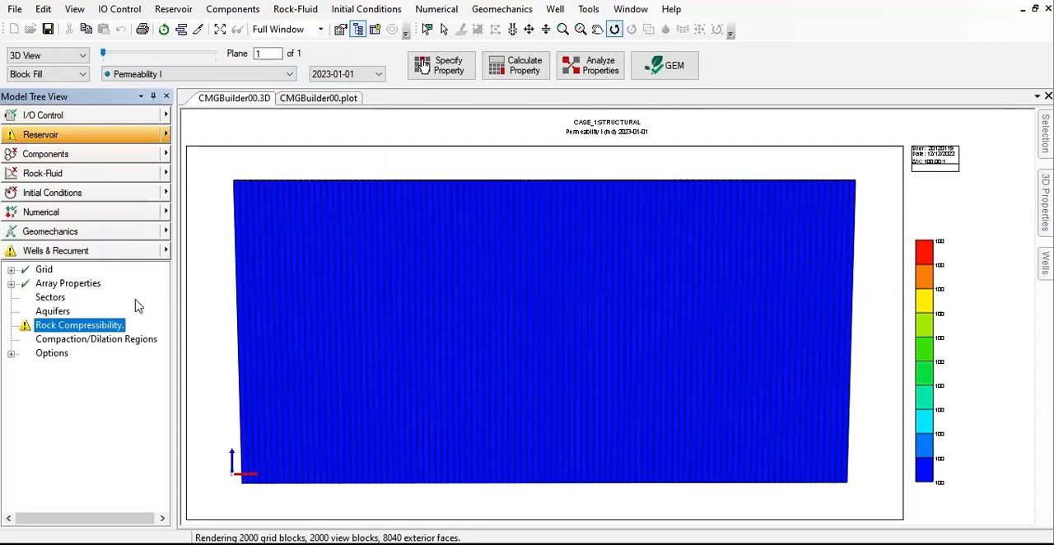
{"action": "double_click", "coordinate": [77, 325]}
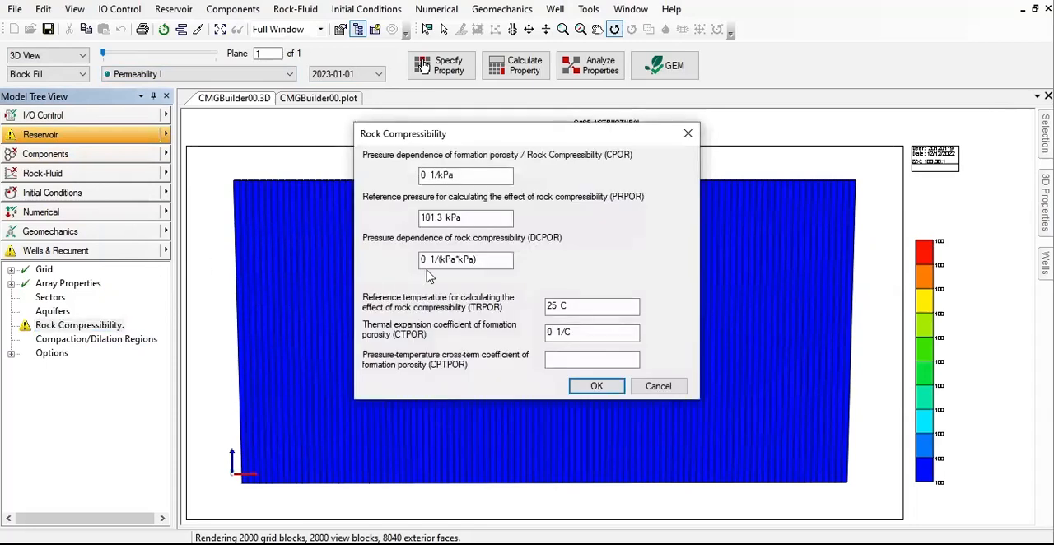
{"action": "mouse_move", "coordinate": [932, 309]}
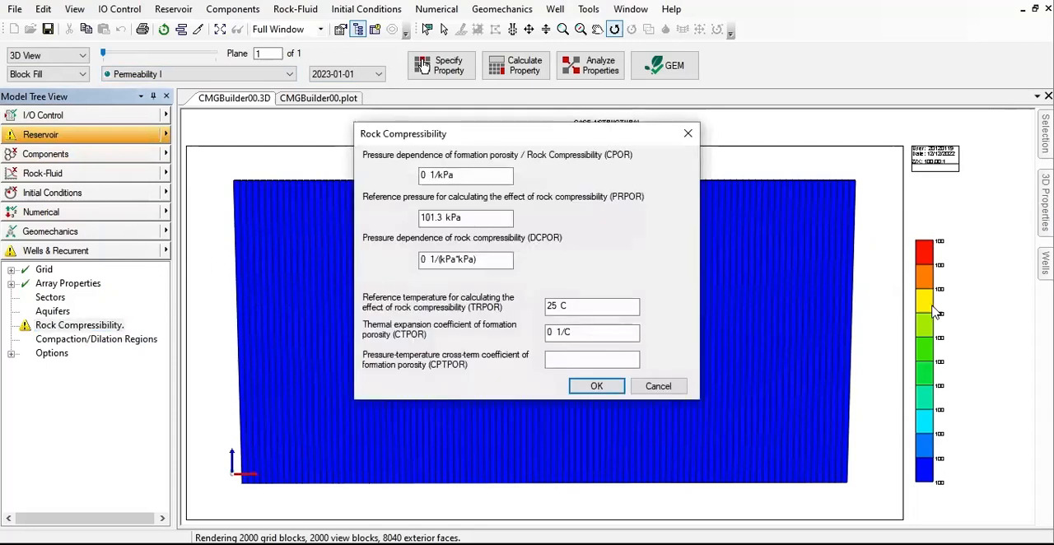
{"action": "mouse_move", "coordinate": [713, 270]}
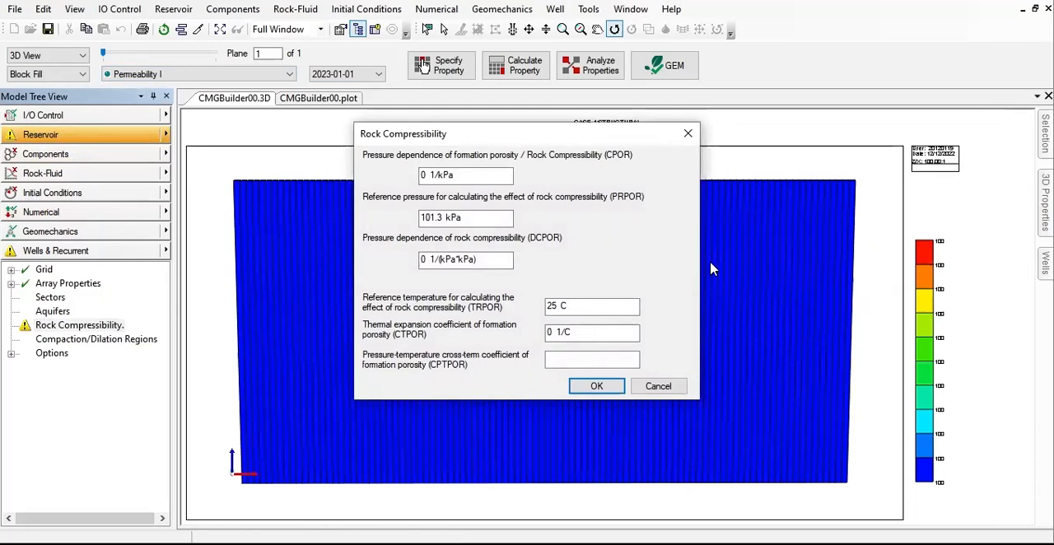
{"action": "mouse_move", "coordinate": [542, 222]}
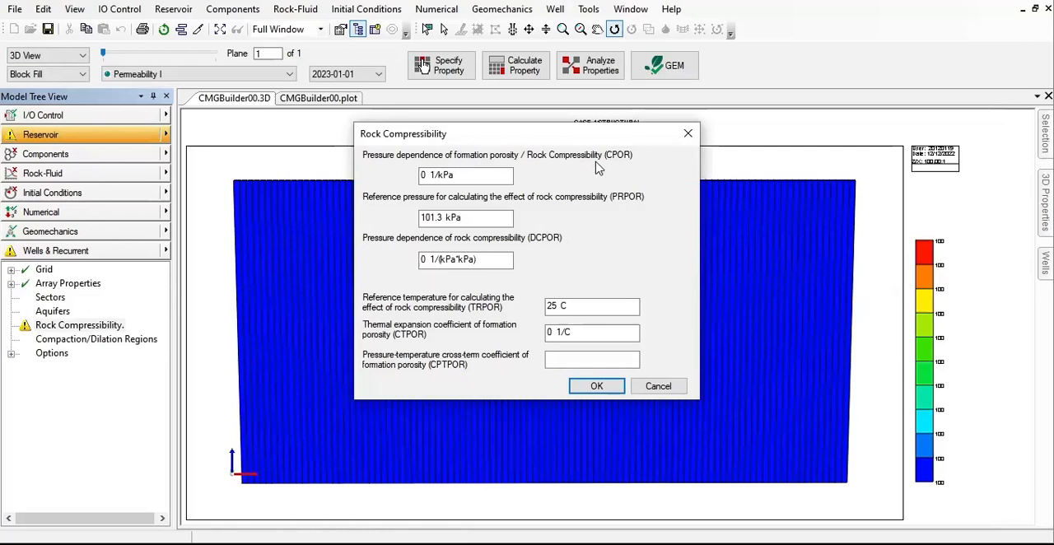
{"action": "mouse_move", "coordinate": [601, 168]}
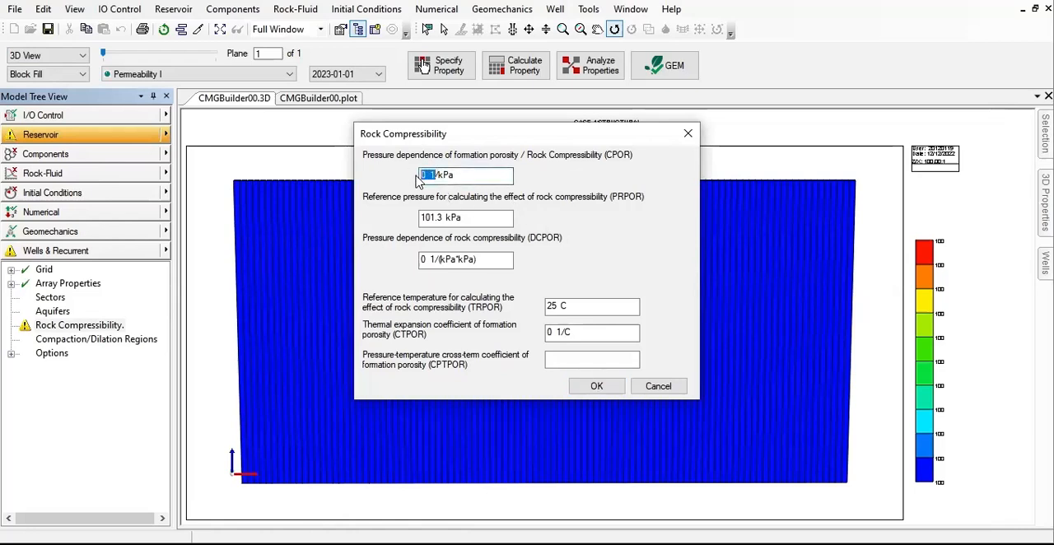
{"action": "type", "text": "5.8E-07"}
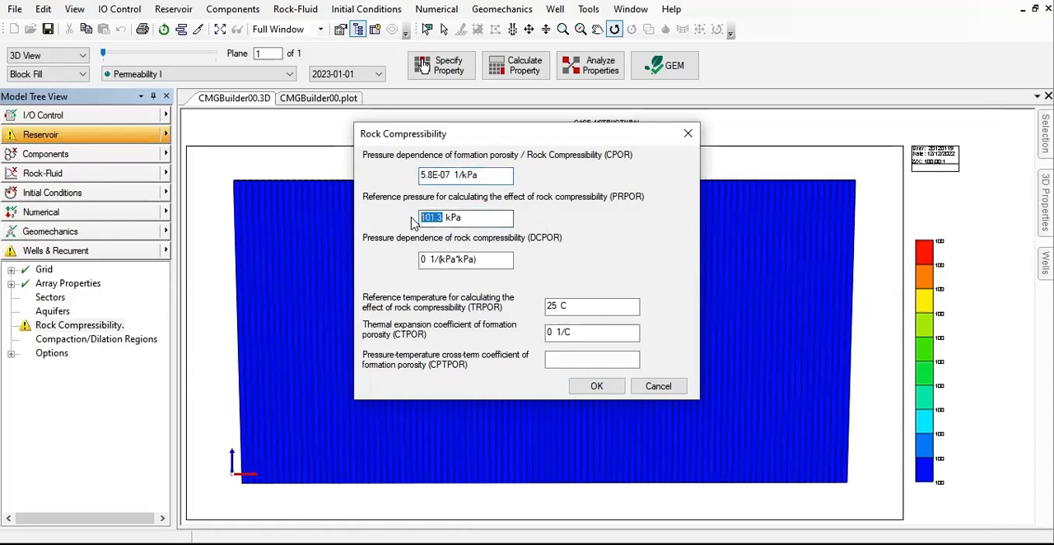
{"action": "type", "text": "11800"}
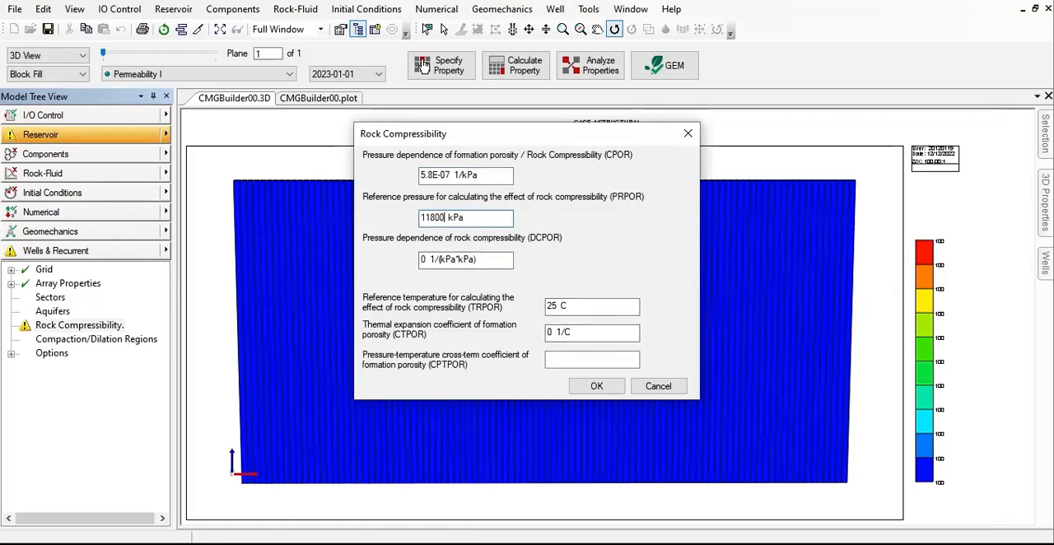
{"action": "mouse_move", "coordinate": [556, 342]}
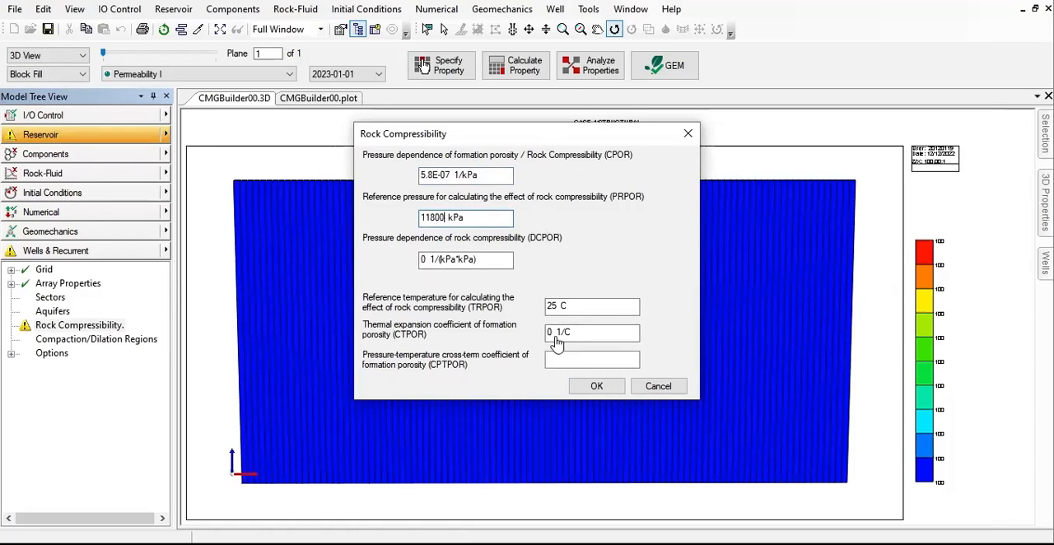
{"action": "mouse_move", "coordinate": [448, 314]}
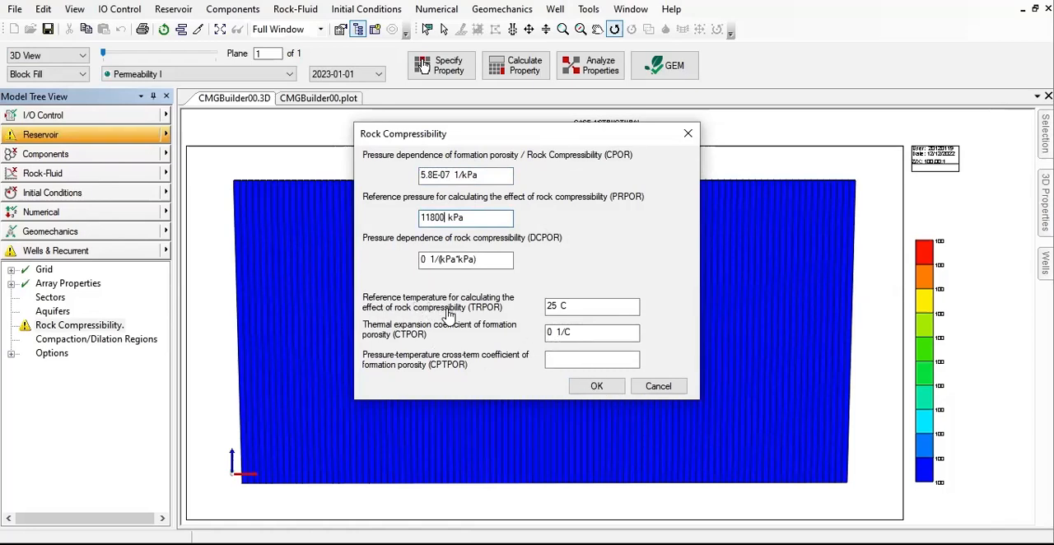
{"action": "mouse_move", "coordinate": [507, 306]}
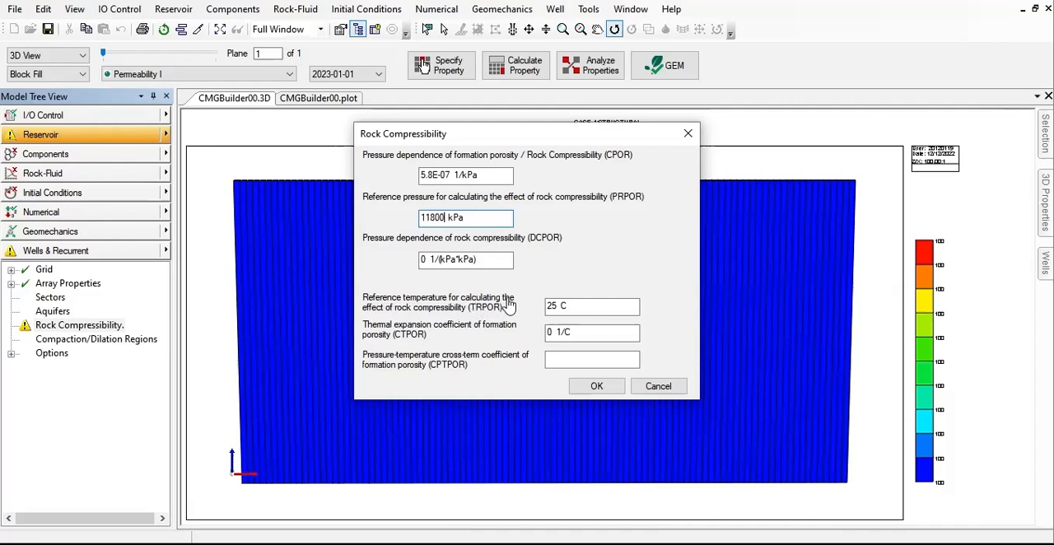
{"action": "mouse_move", "coordinate": [563, 336]}
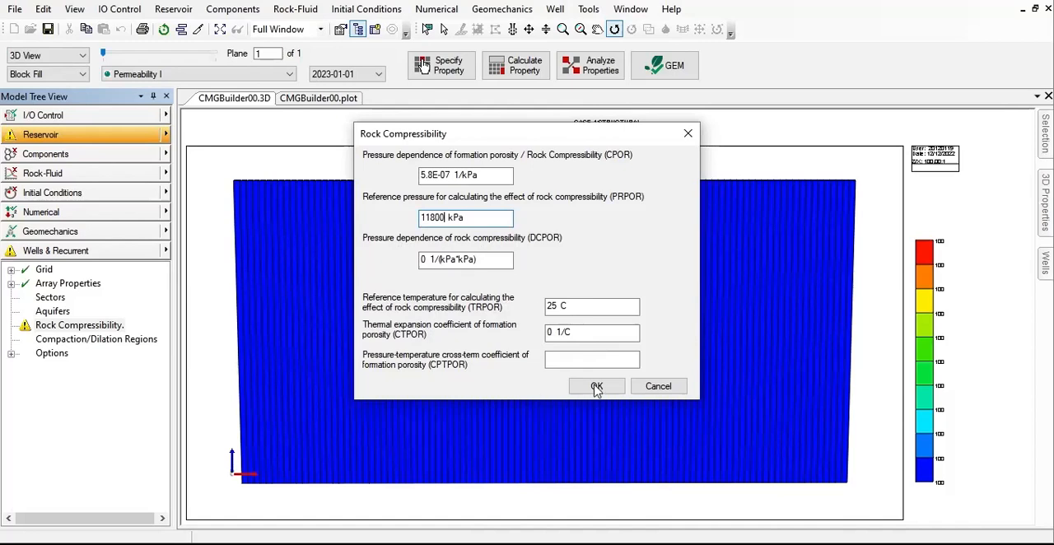
{"action": "left_click", "coordinate": [597, 385]}
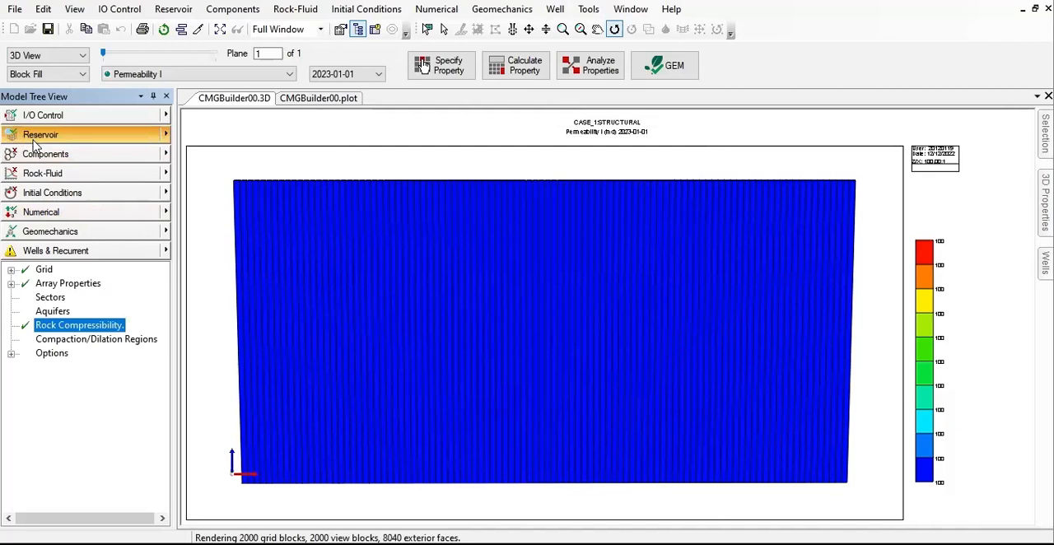
{"action": "mouse_move", "coordinate": [106, 29]}
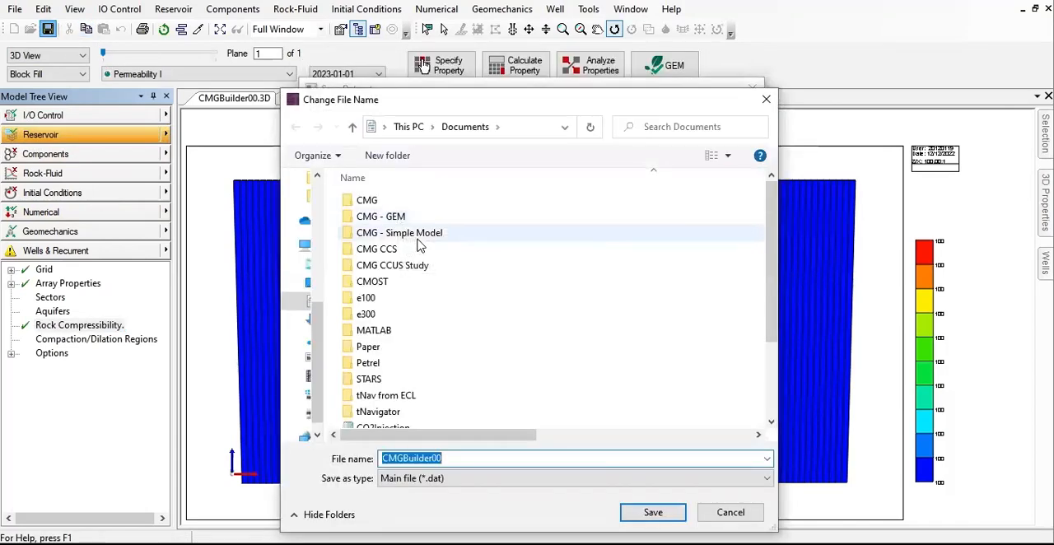
Step: Save the dataset as EXERCISE_1_STRUCTURAL.dat in the CMG CCUS Study folder
{"action": "double_click", "coordinate": [392, 264]}
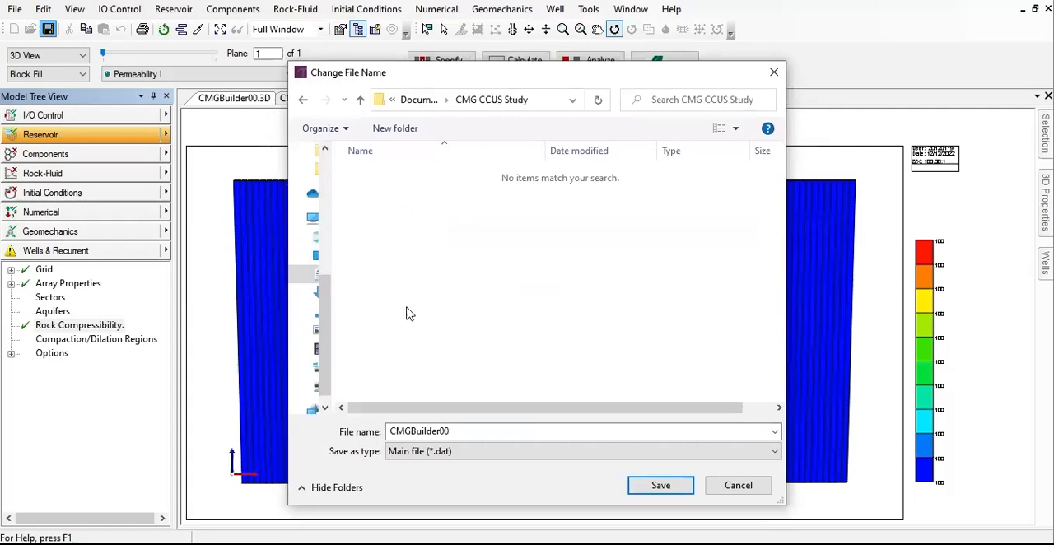
{"action": "mouse_move", "coordinate": [406, 376]}
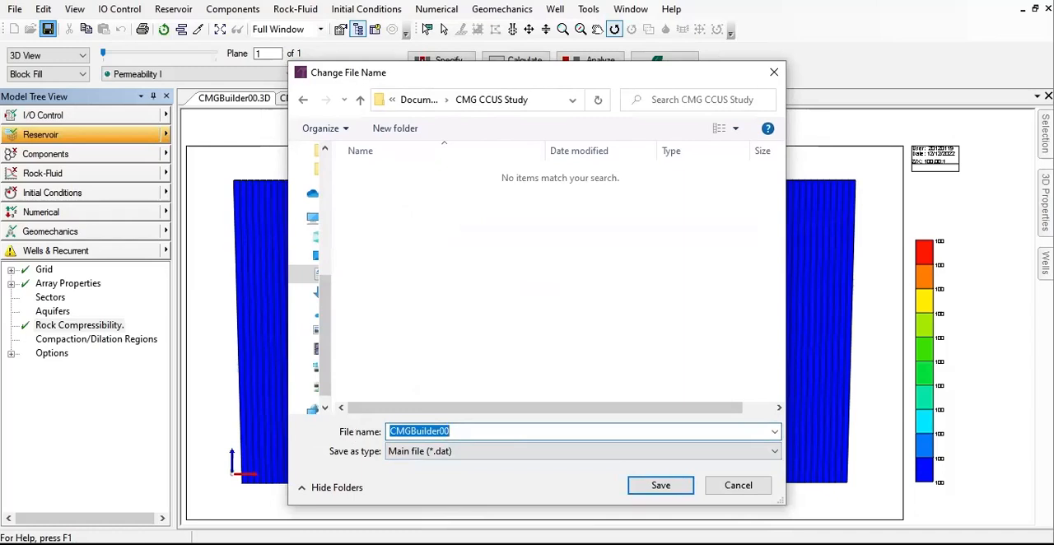
{"action": "type", "text": "EXER"}
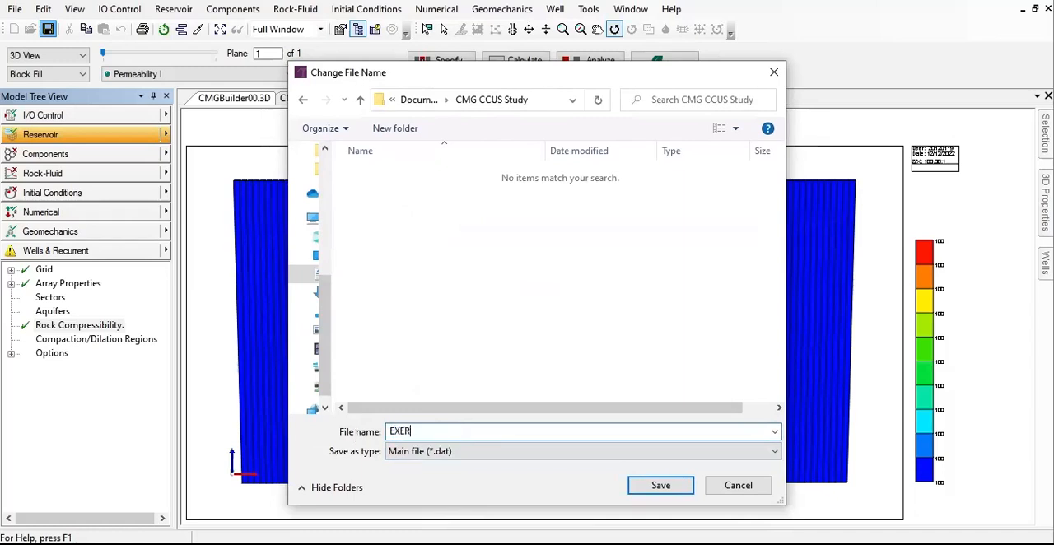
{"action": "type", "text": "CISE_1_"}
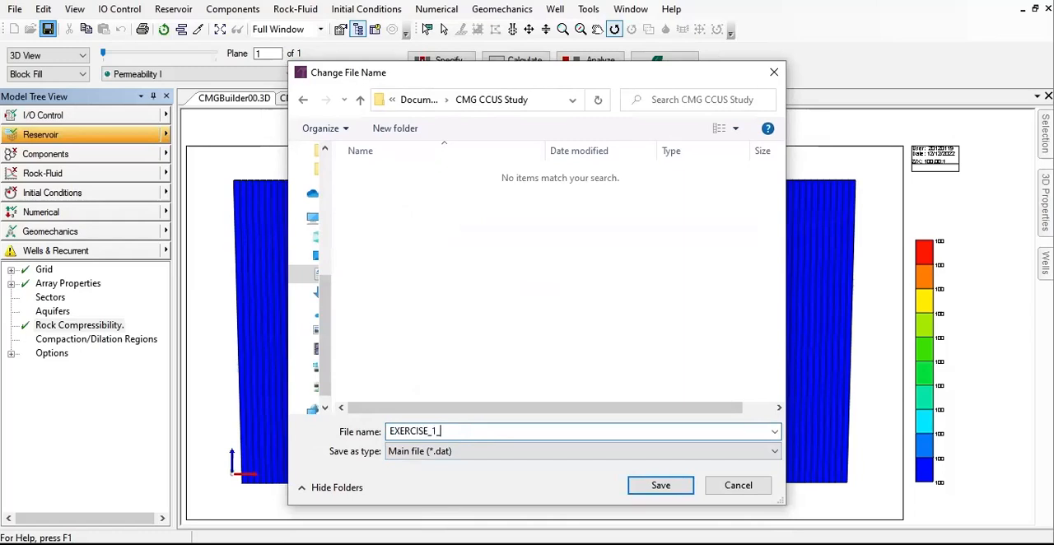
{"action": "type", "text": "STRUCTURA"}
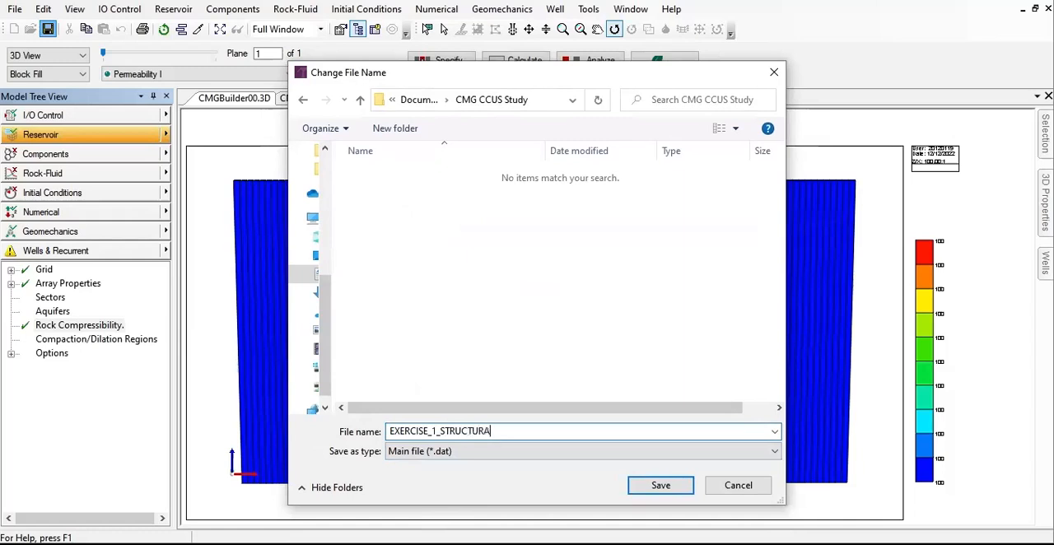
{"action": "type", "text": "L"}
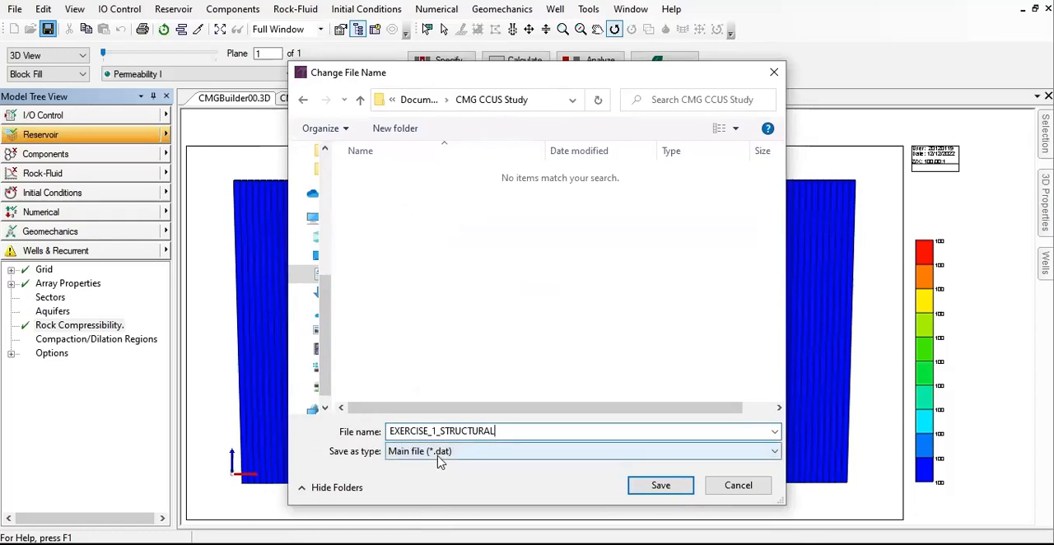
{"action": "left_click", "coordinate": [660, 484]}
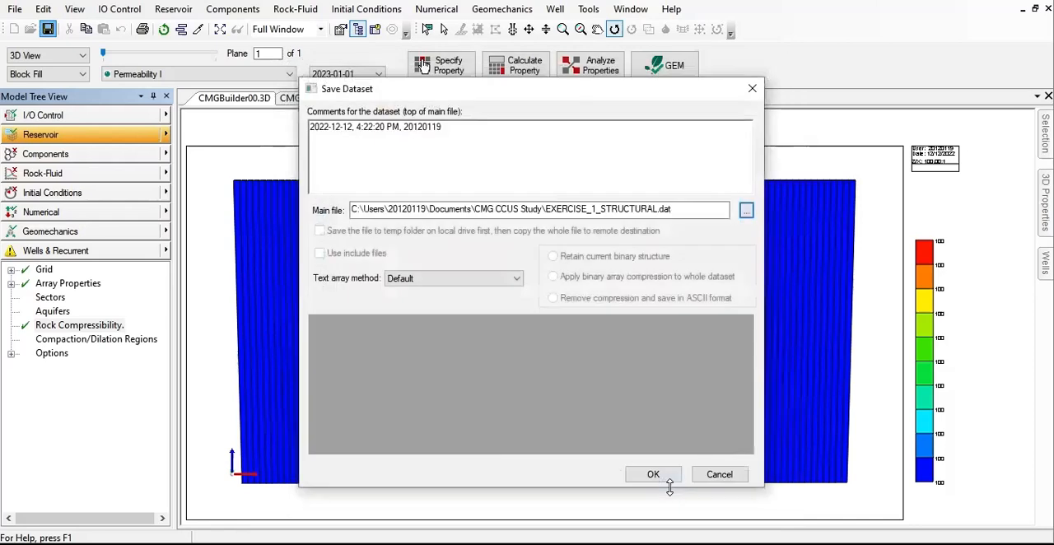
{"action": "left_click", "coordinate": [652, 474]}
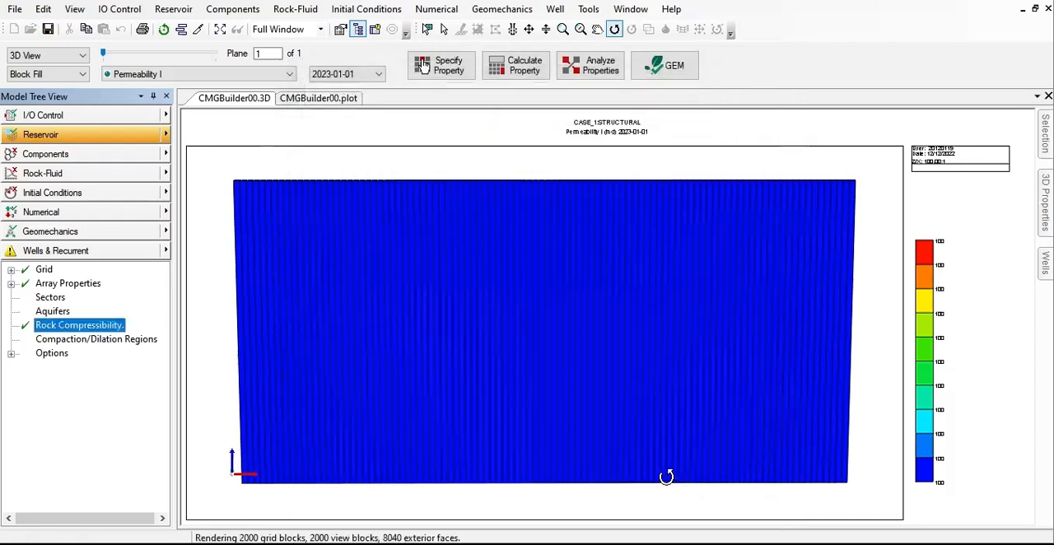